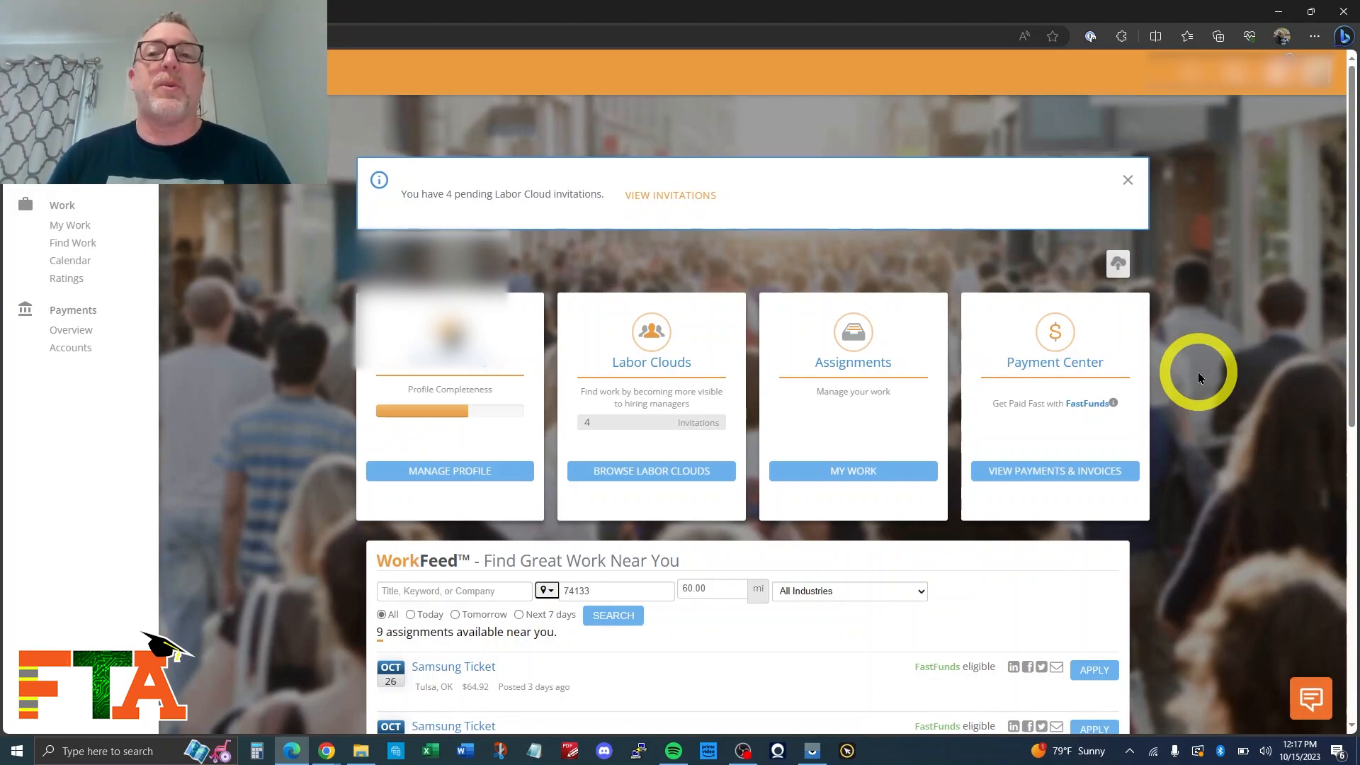
mouse_move(1272, 216)
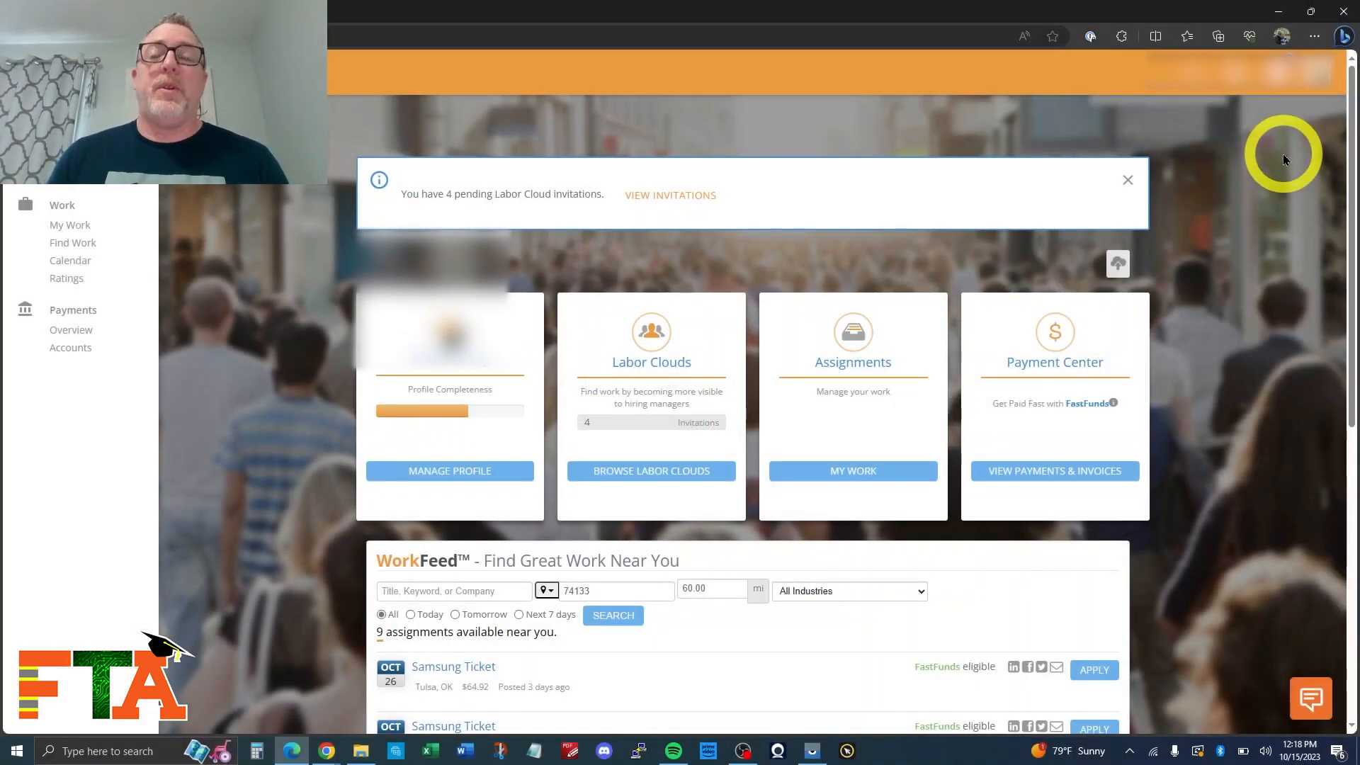
mouse_move(182, 343)
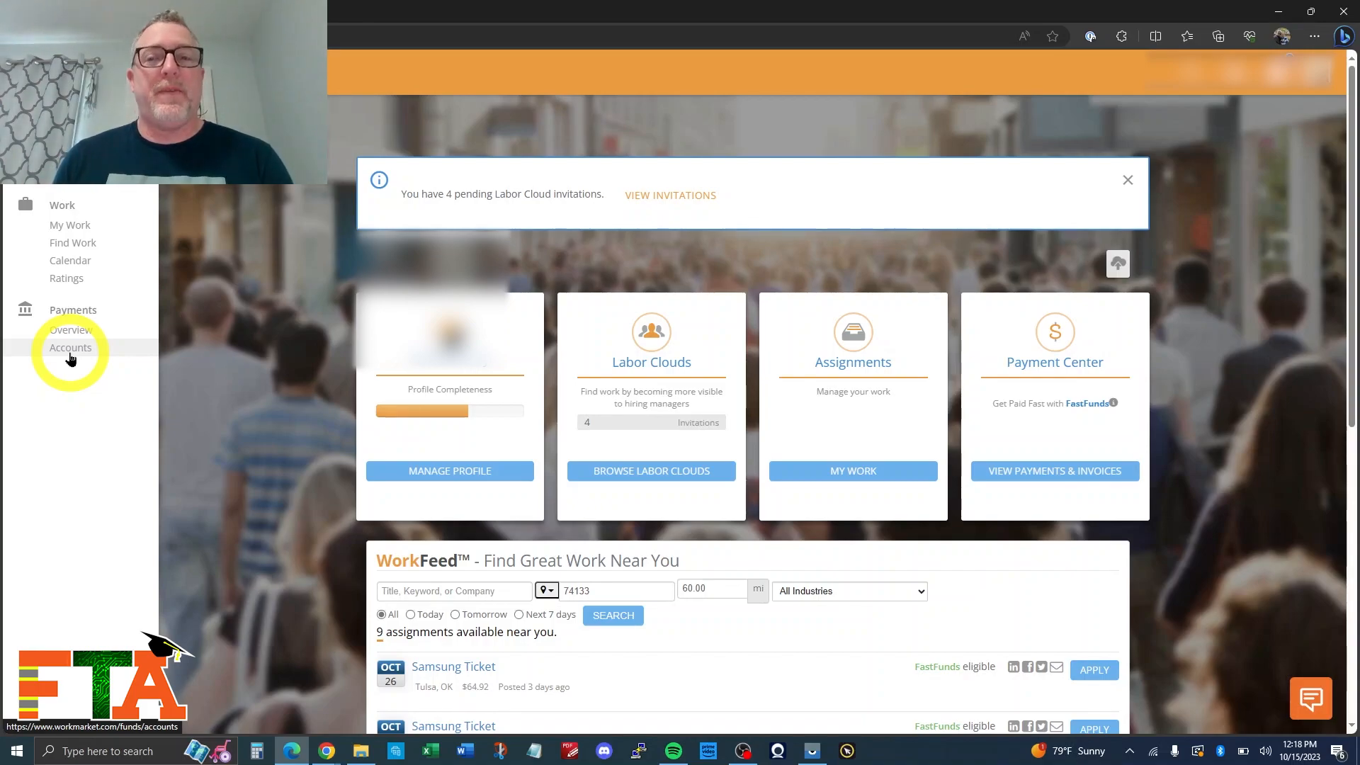
mouse_move(247, 451)
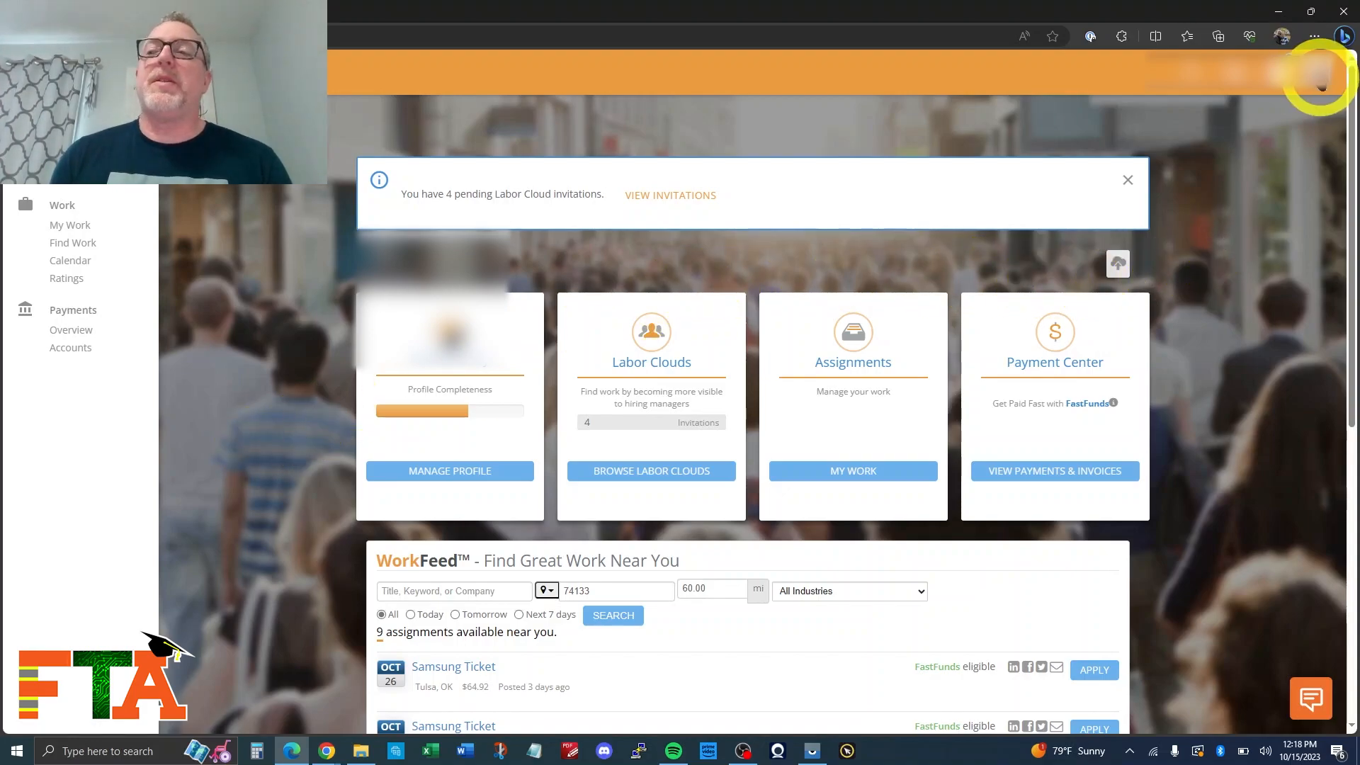
Step: Switch the account role to Team Agent so the dashboard shows 45 Labor Cloud invitations
left_click(1320, 72)
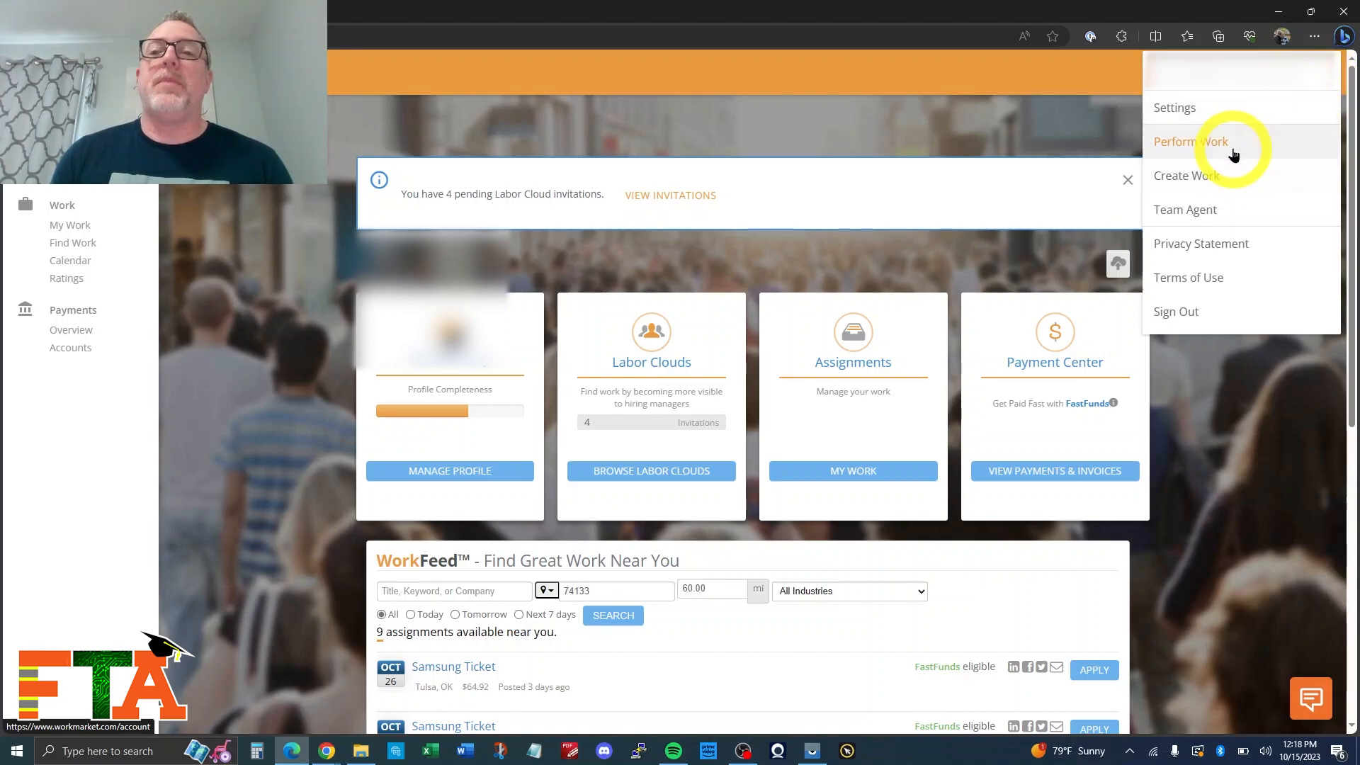
mouse_move(1241, 181)
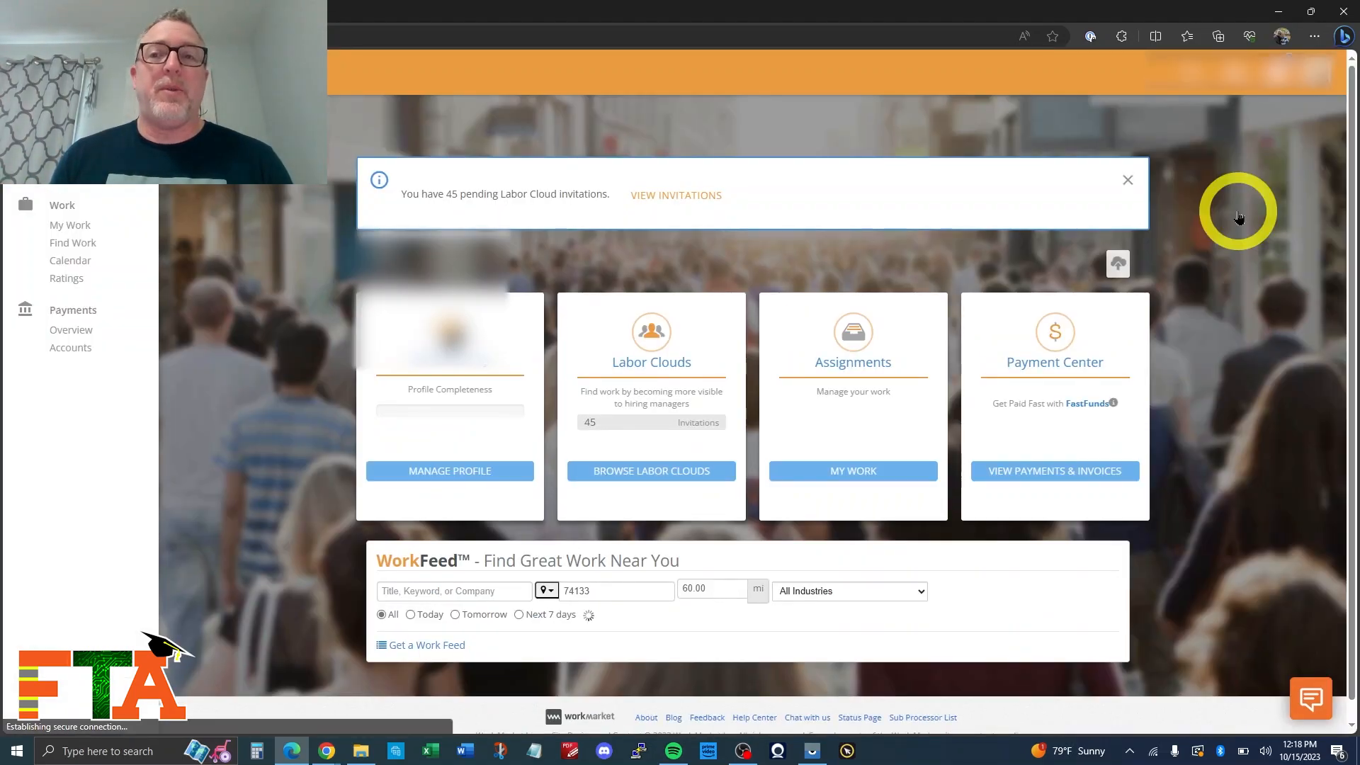
left_click(612, 615)
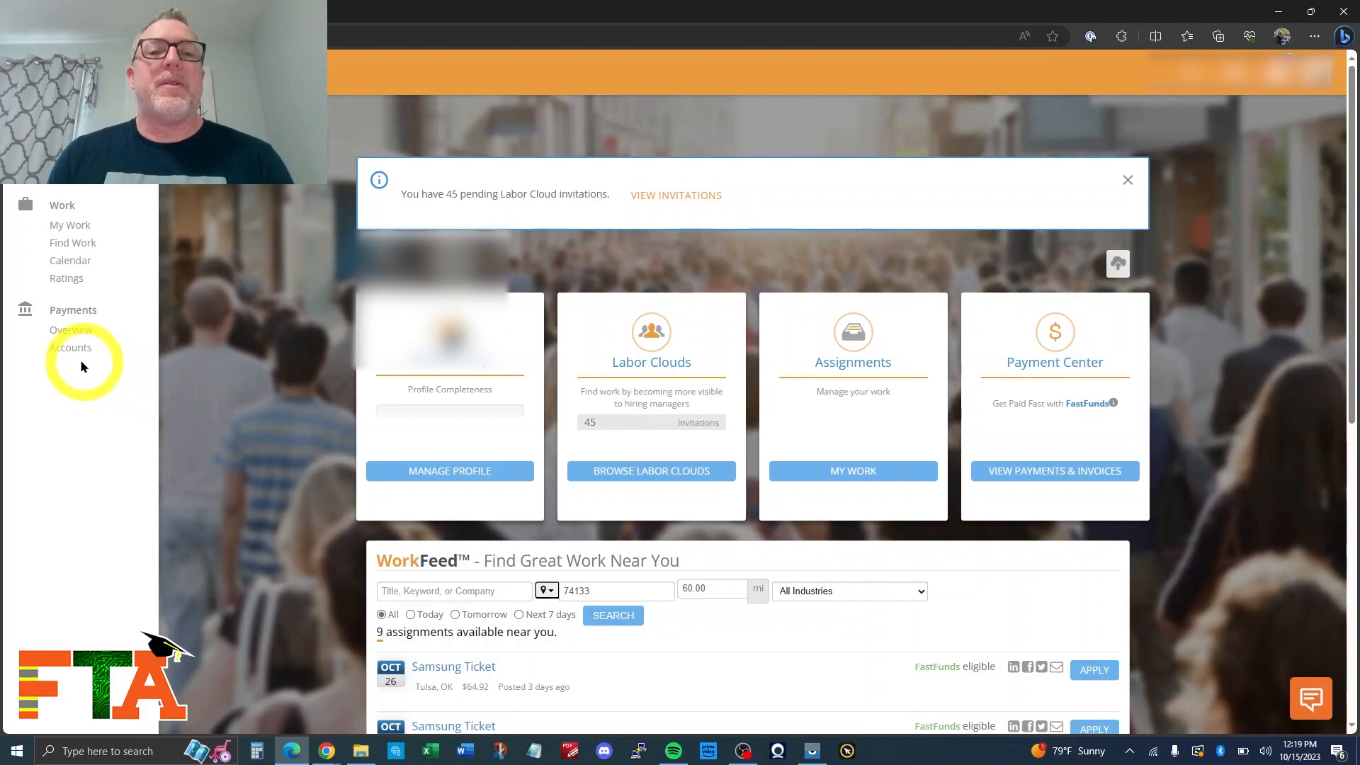
left_click(70, 348)
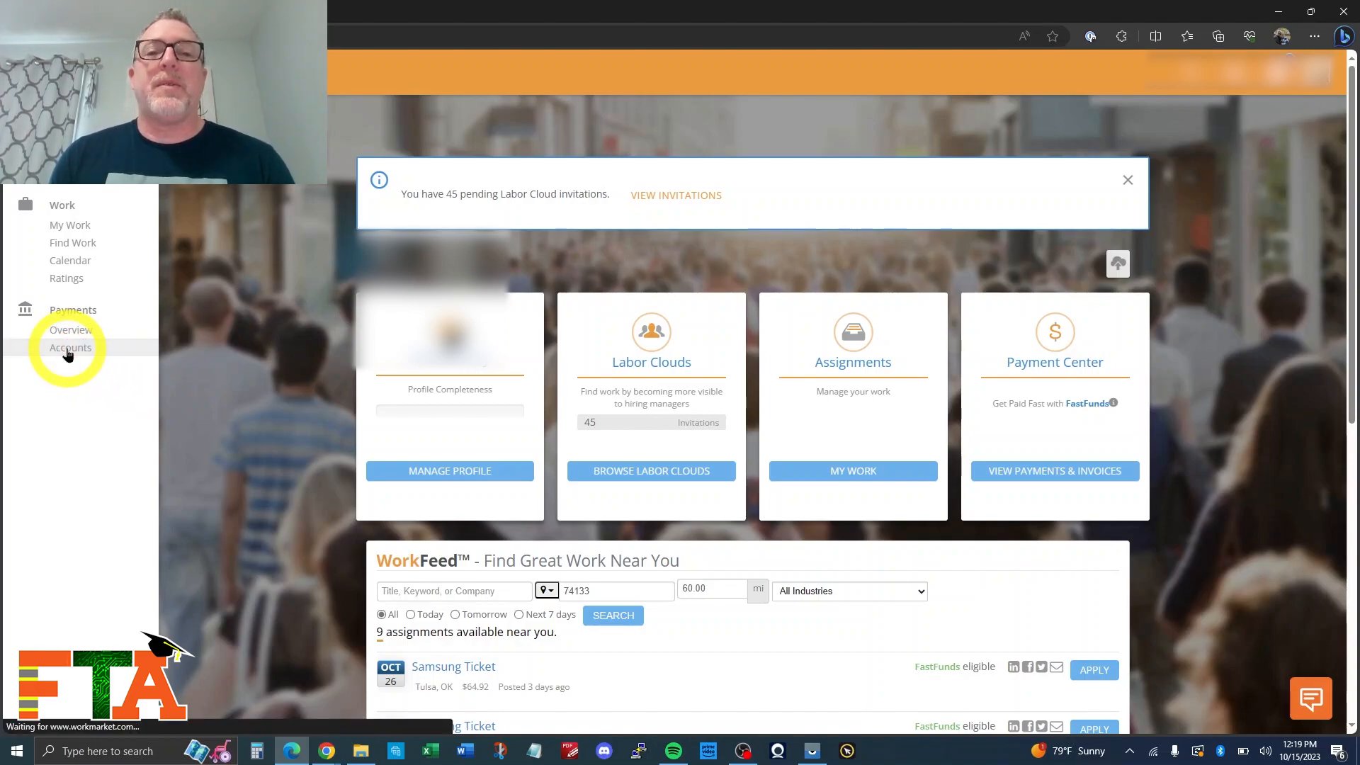
Step: Open Payments > Accounts and highlight the checking account's 'Automatic Withdrawal: Daily' note
left_click(70, 346)
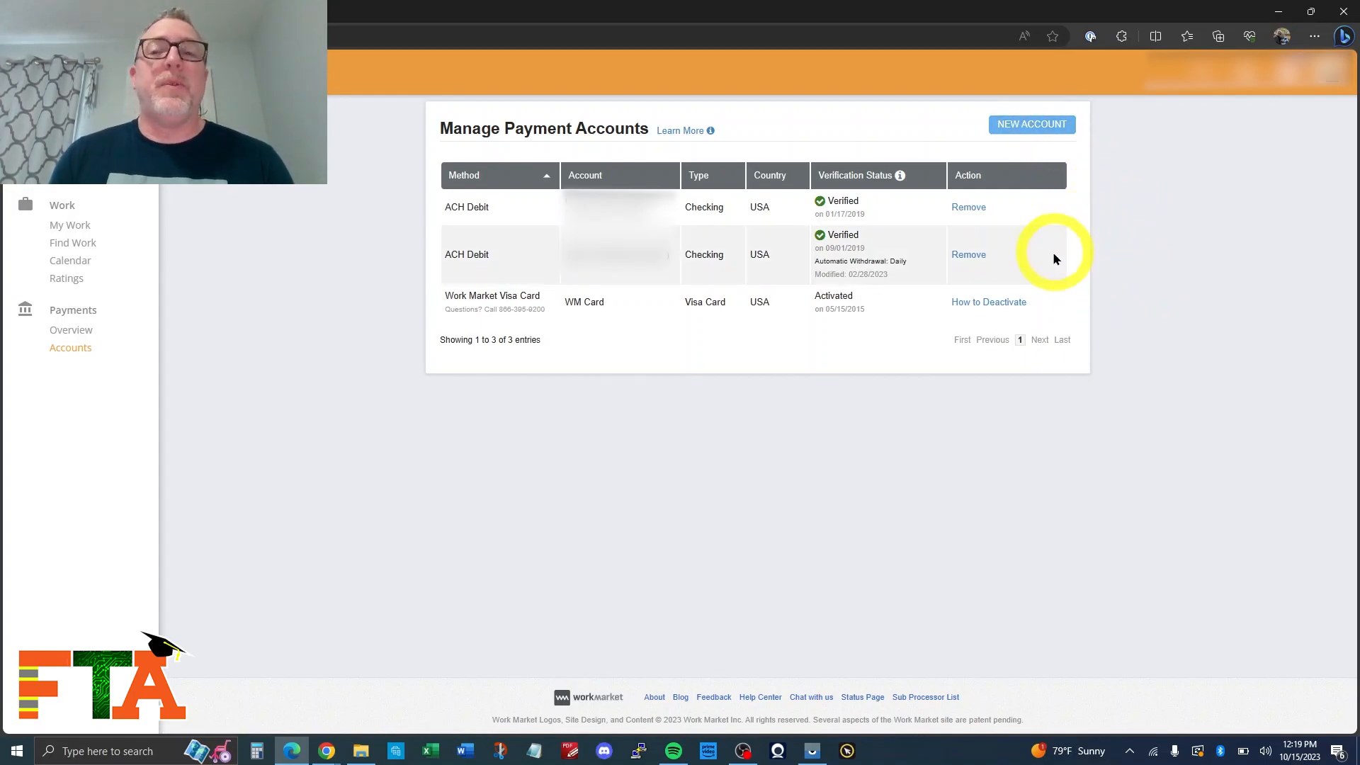
mouse_move(1130, 264)
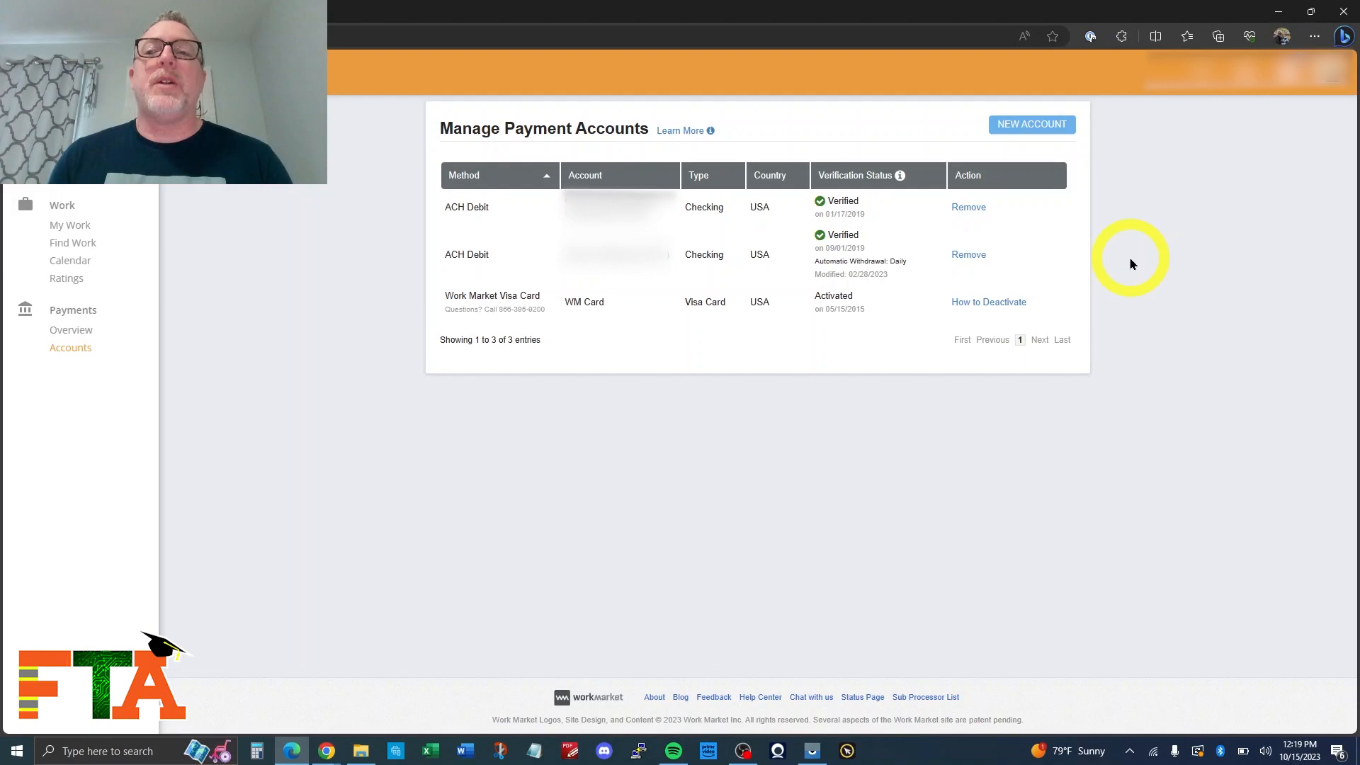
mouse_move(1092, 261)
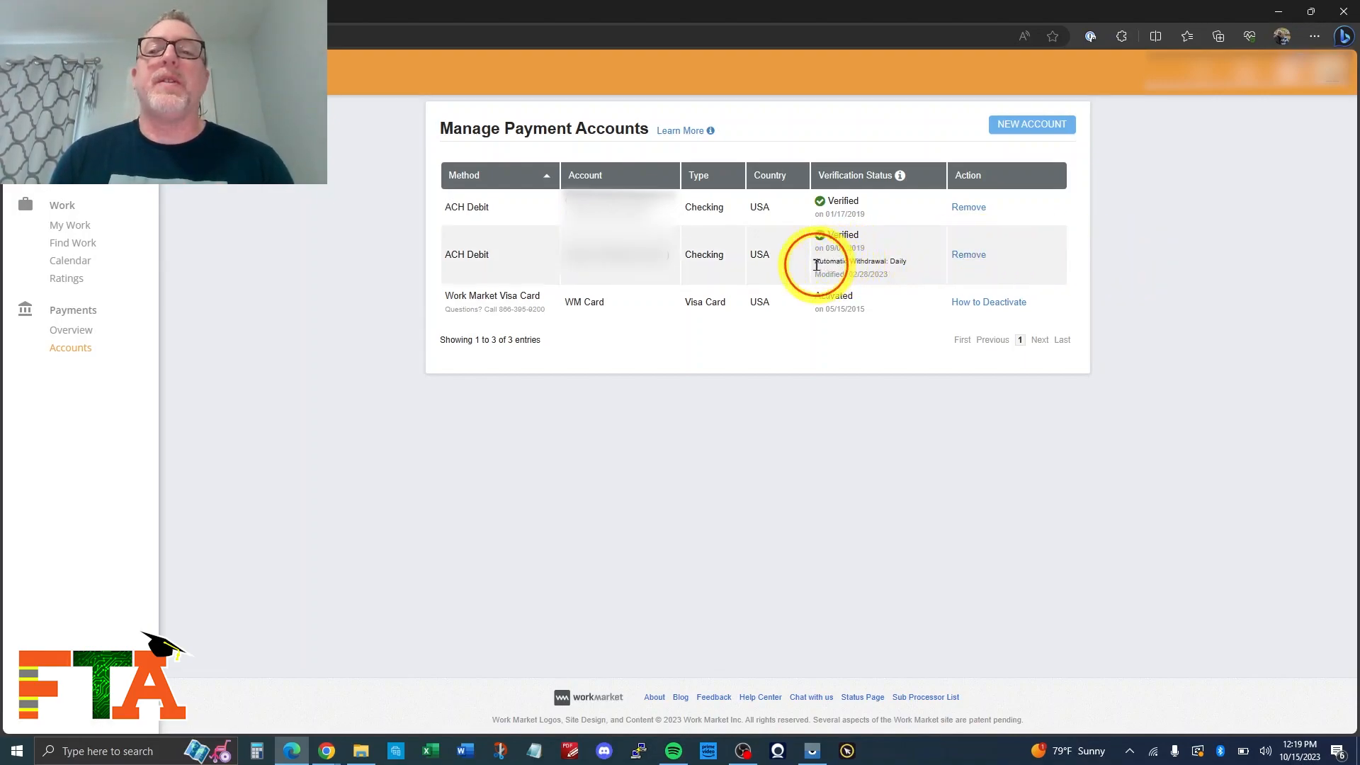
double_click(858, 261)
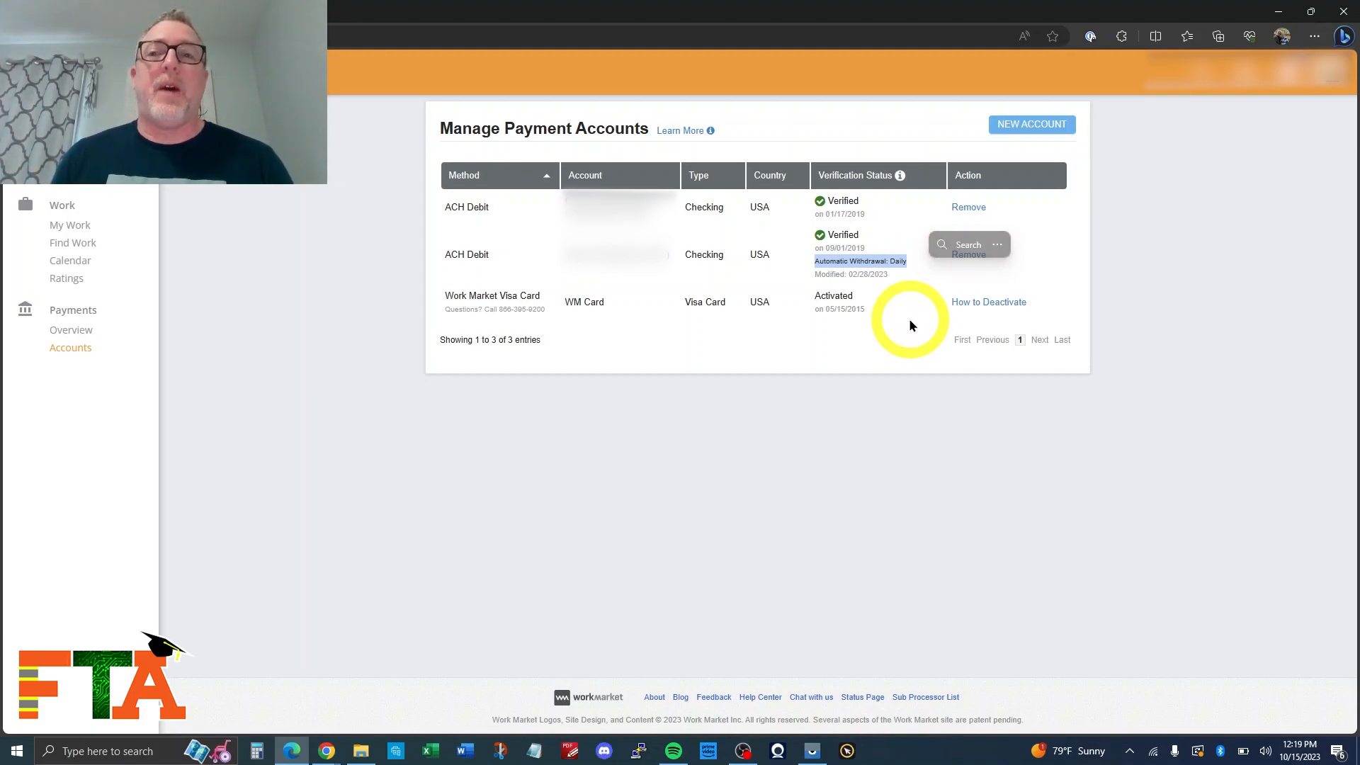
mouse_move(1175, 241)
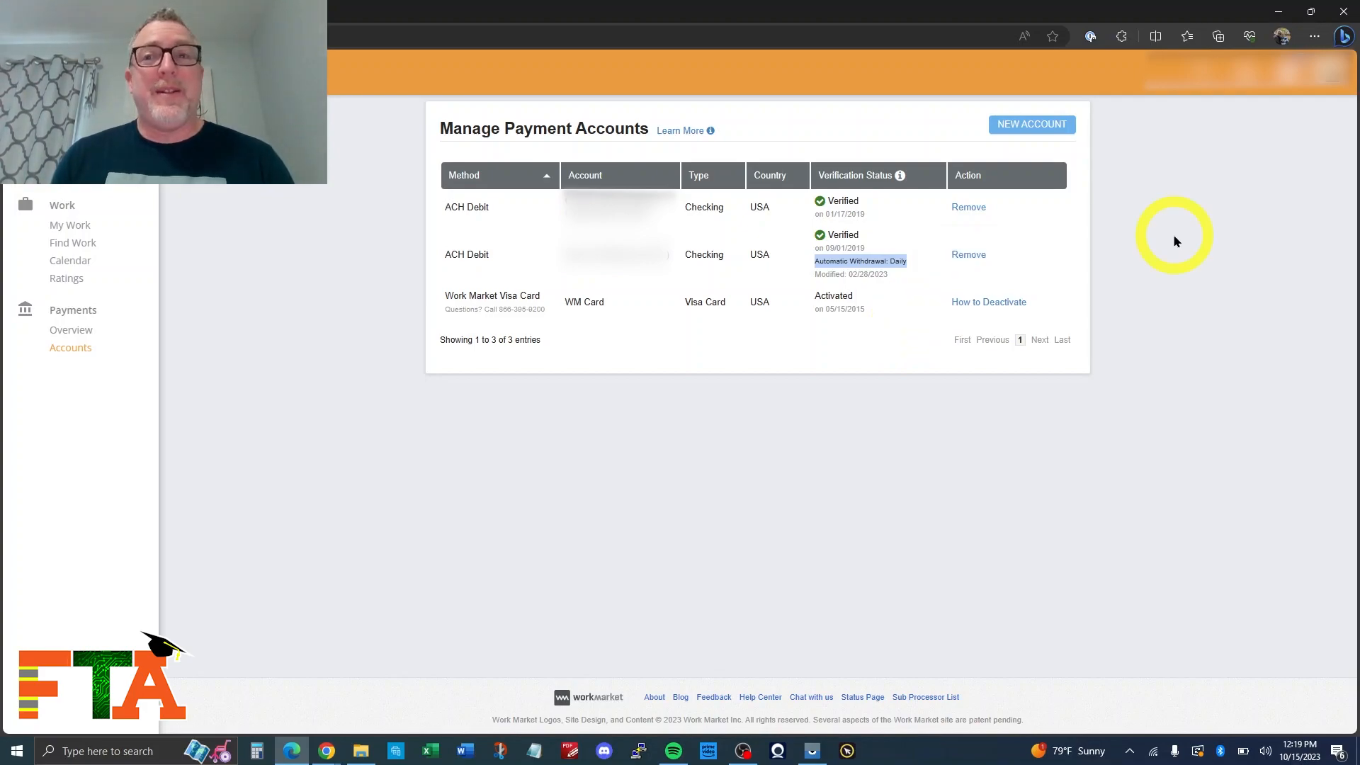
mouse_move(1242, 180)
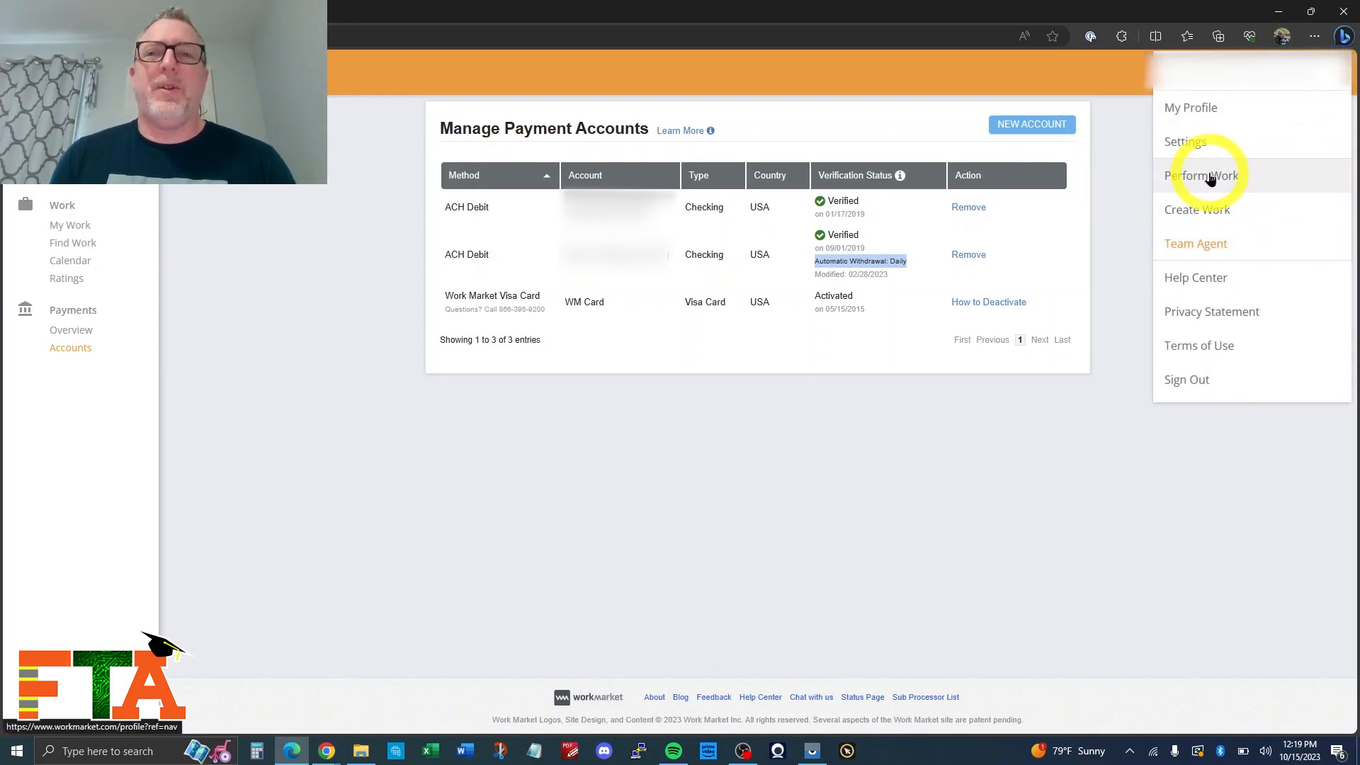
Step: Switch back to Perform Work and reopen Payments > Accounts with two ACH bank accounts
left_click(1202, 176)
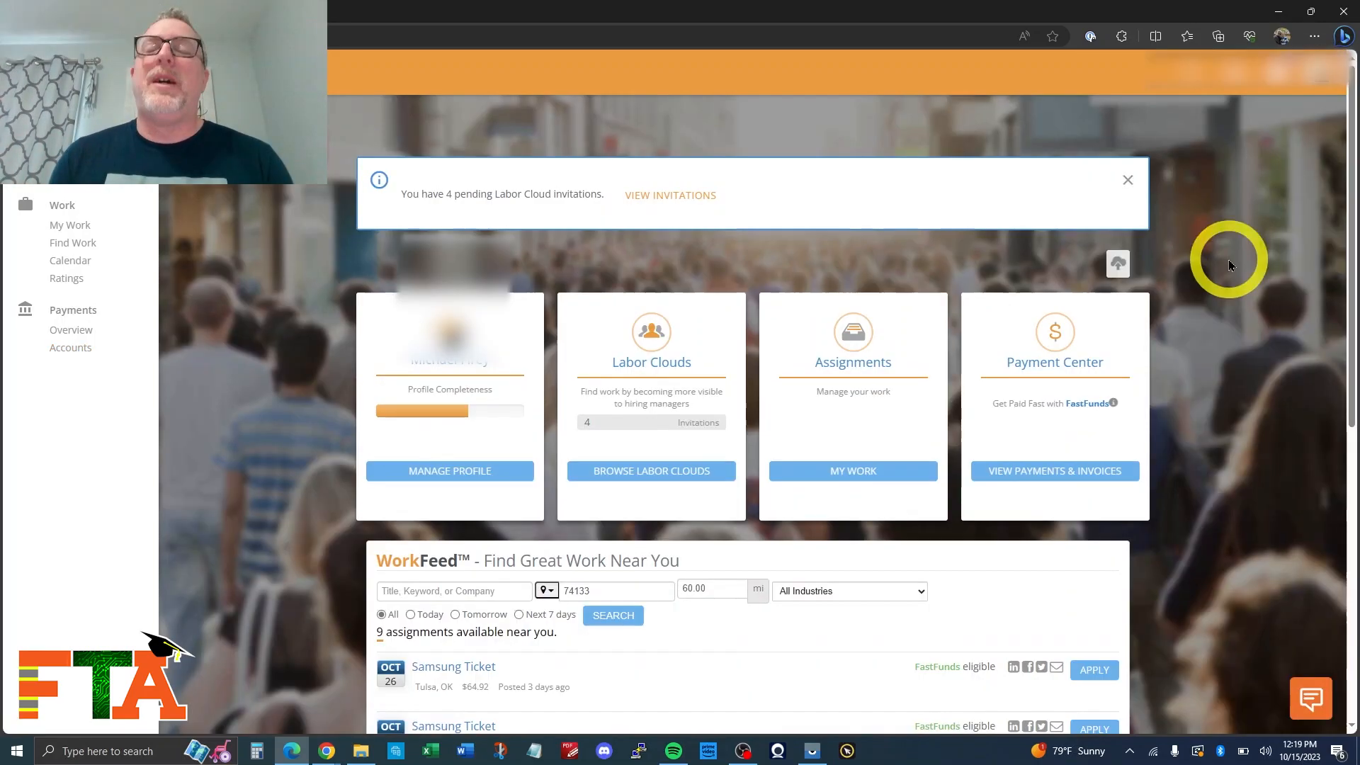
mouse_move(609, 311)
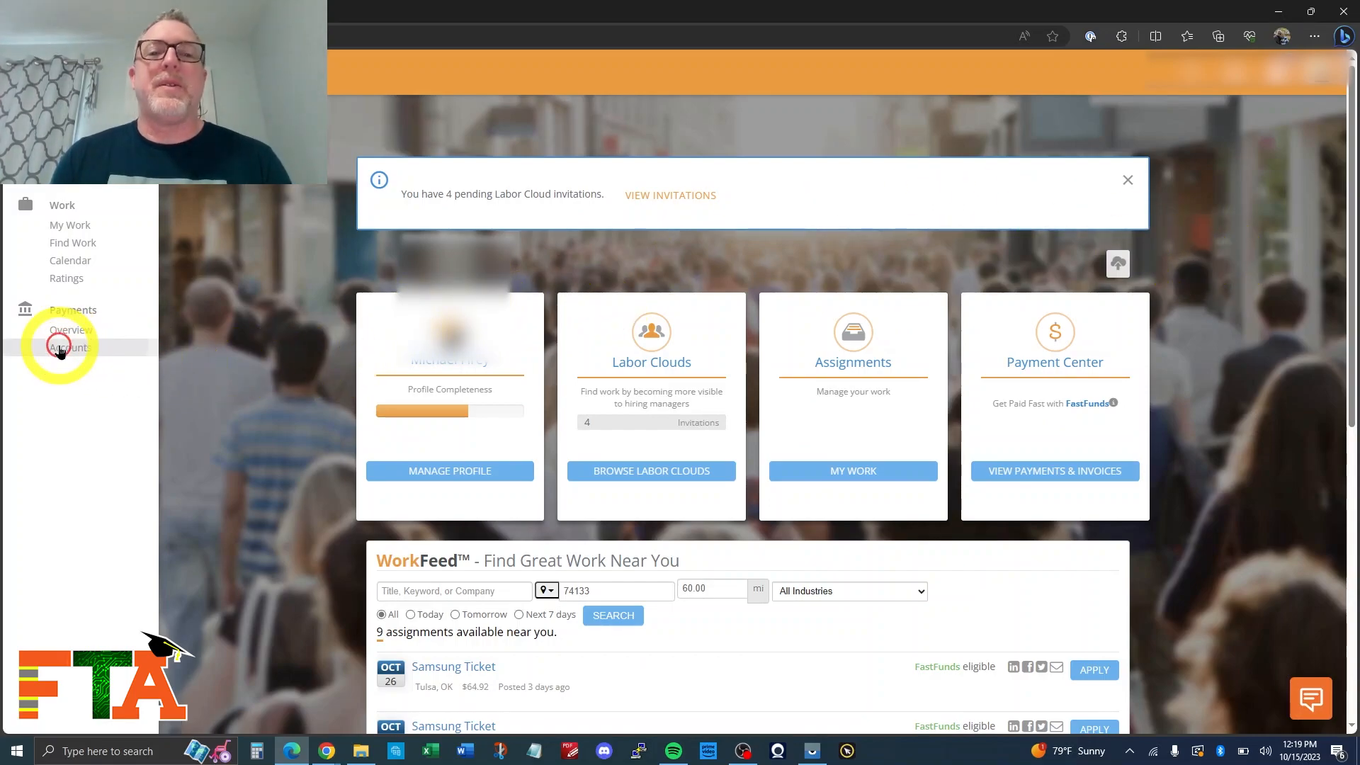
left_click(70, 347)
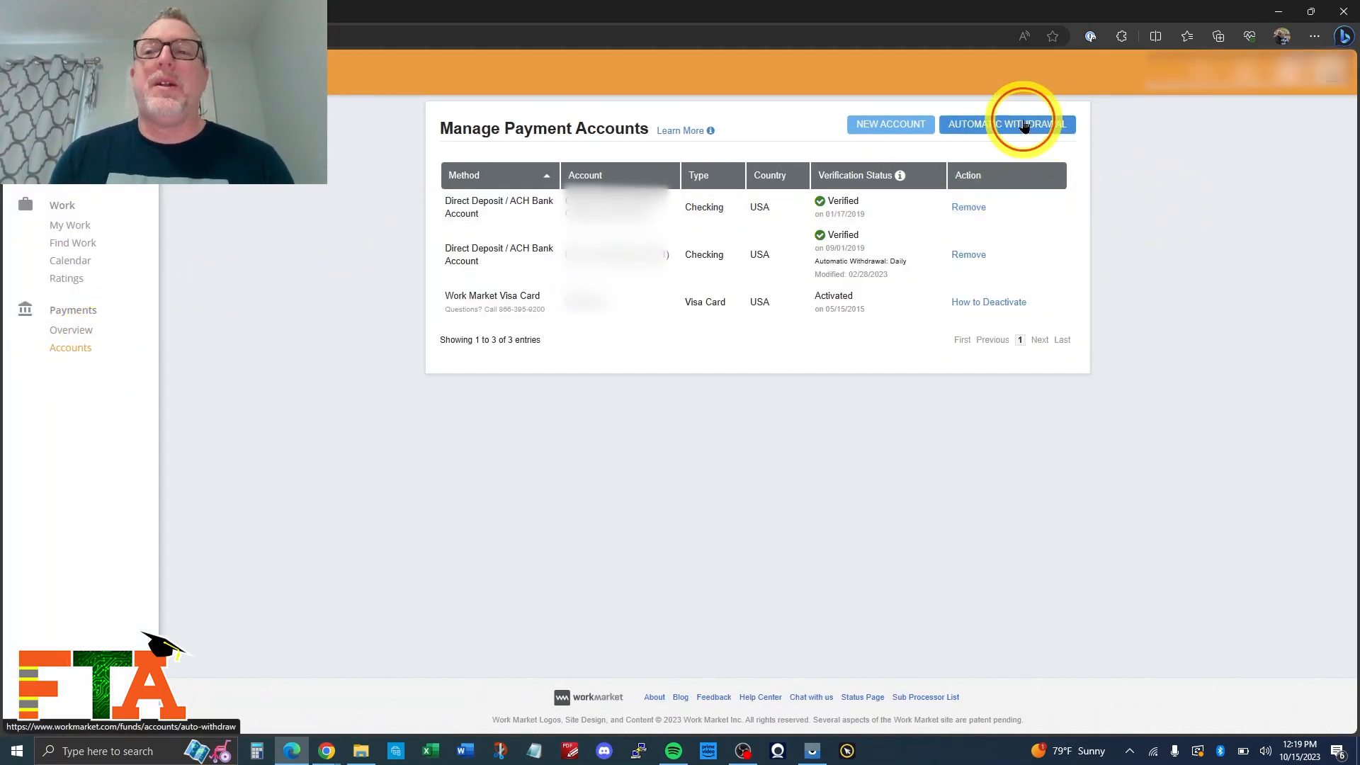
Step: Review Automatic Funds Withdrawal's daily bank transfer, then return to the accounts list
left_click(1003, 124)
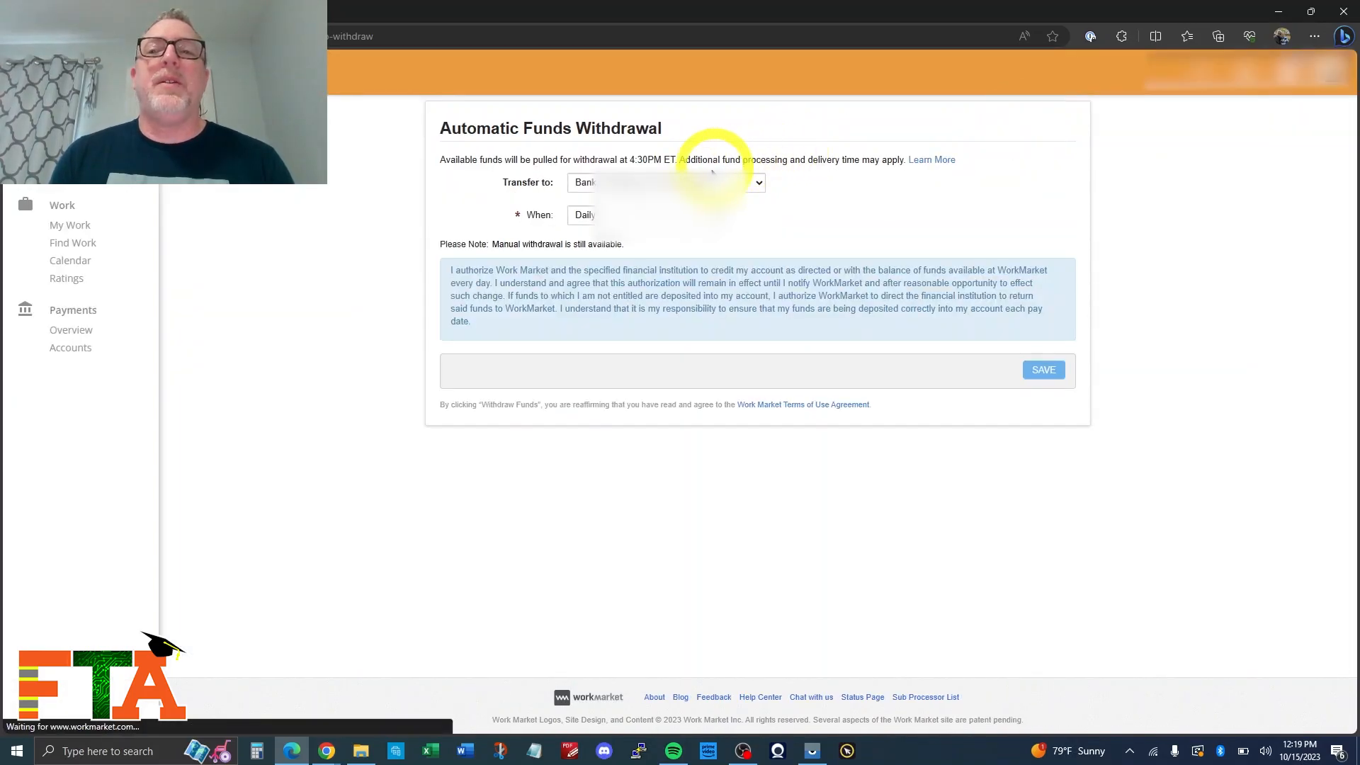
left_click(664, 182)
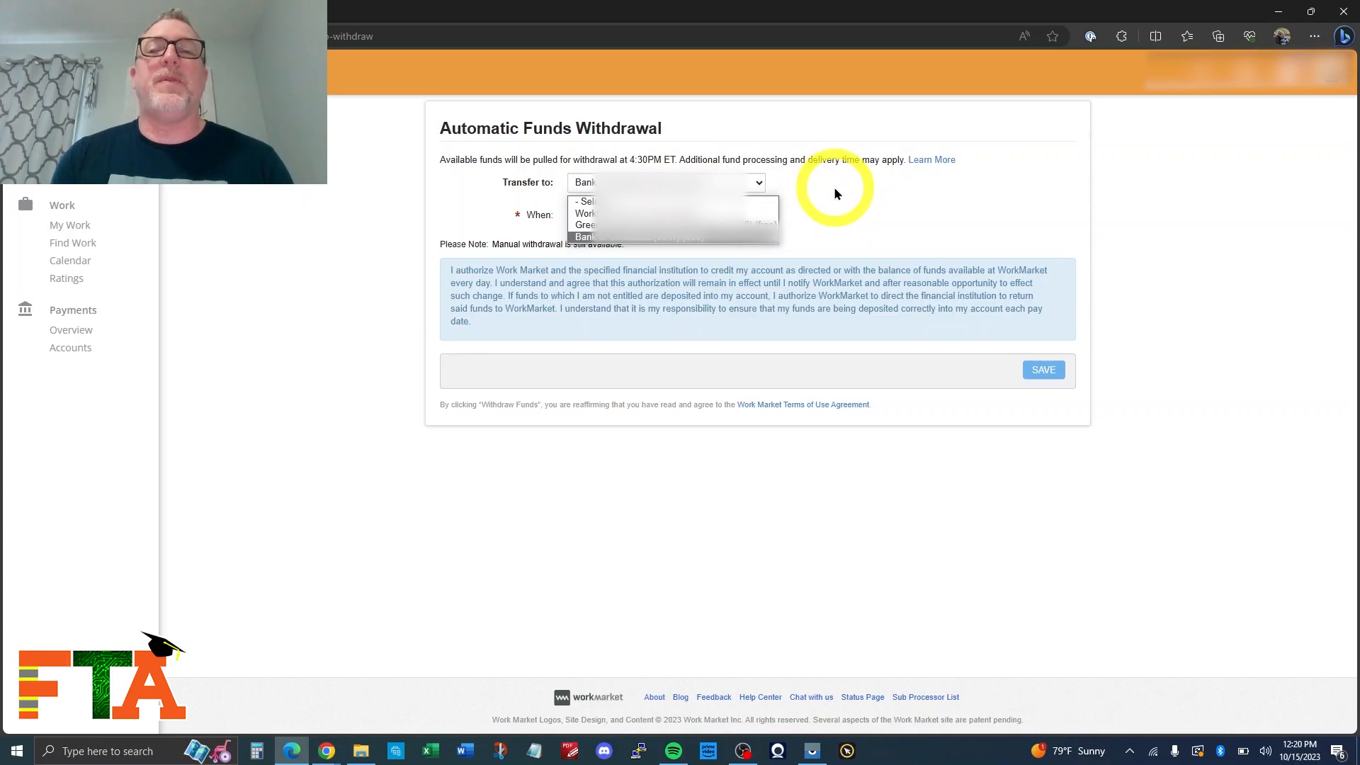
left_click(667, 236)
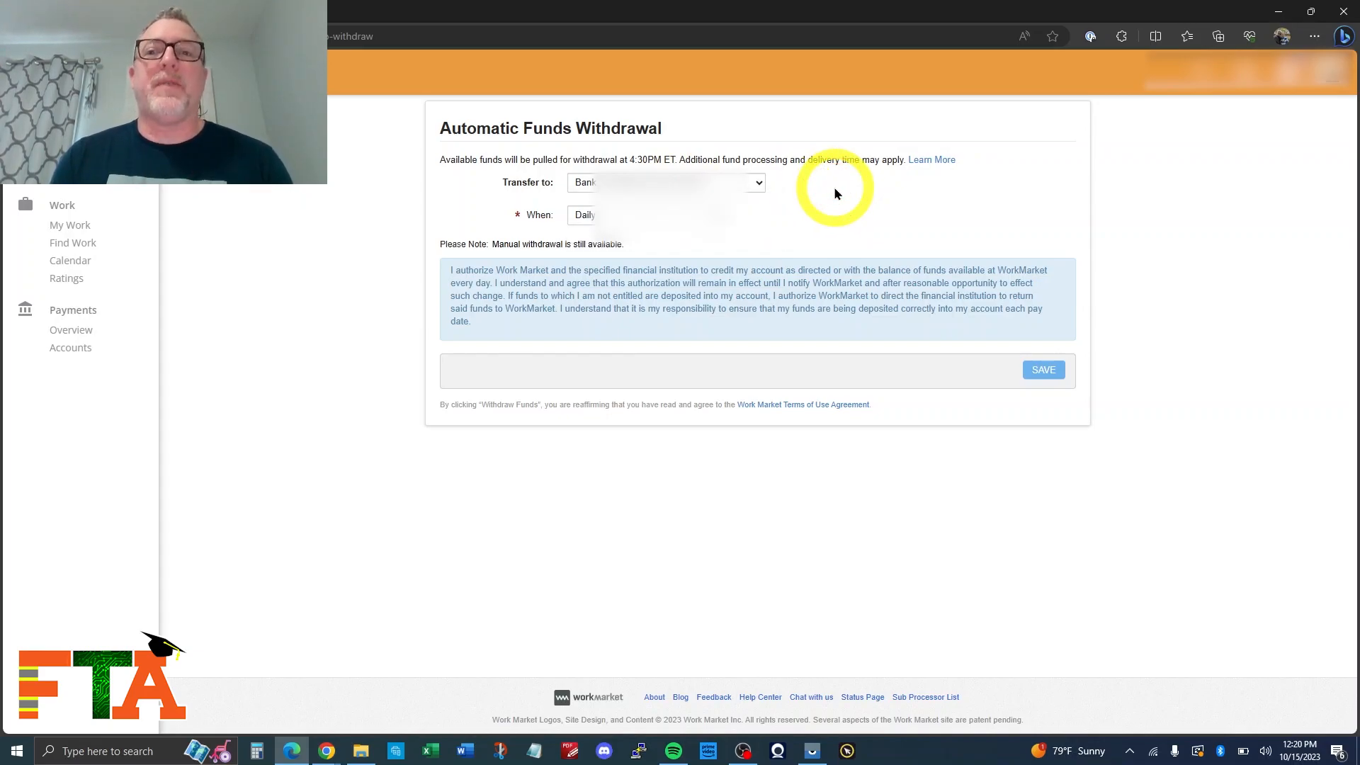
mouse_move(911, 204)
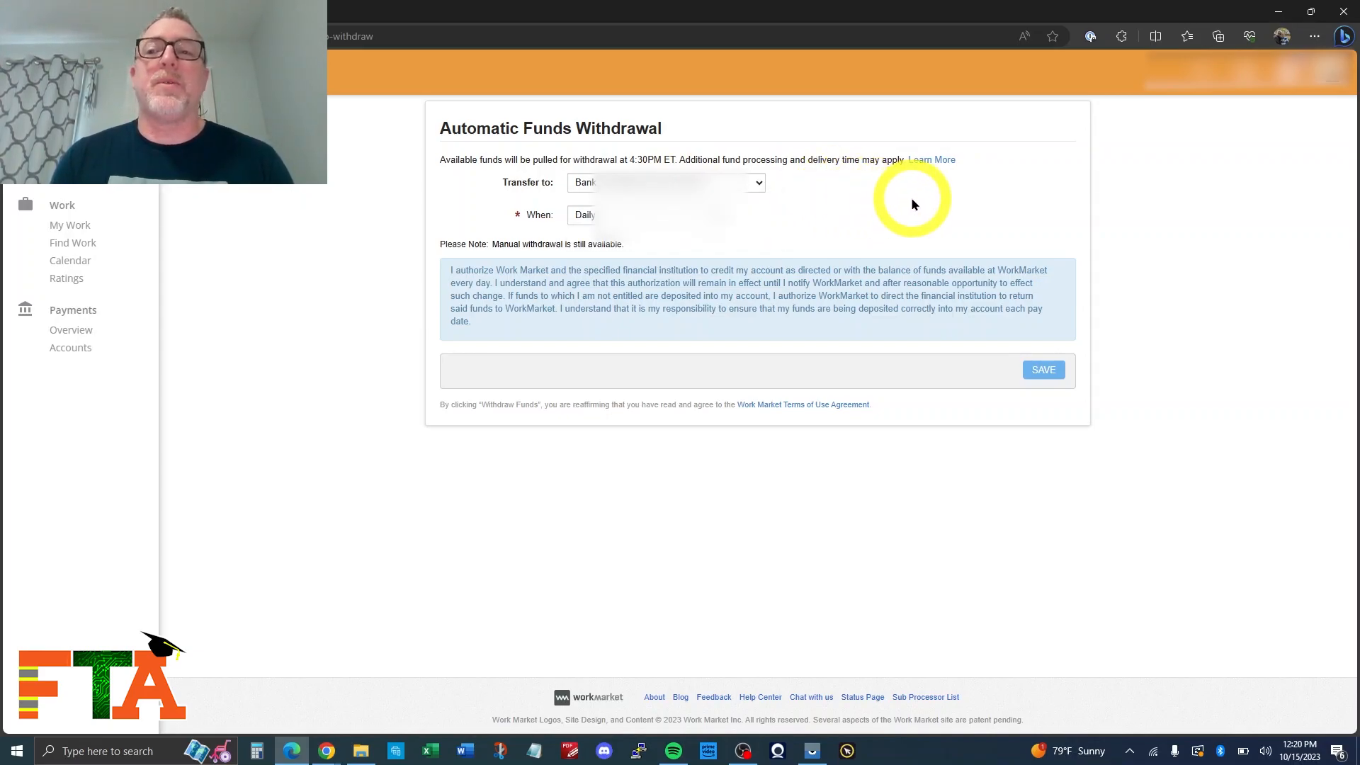
left_click(641, 215)
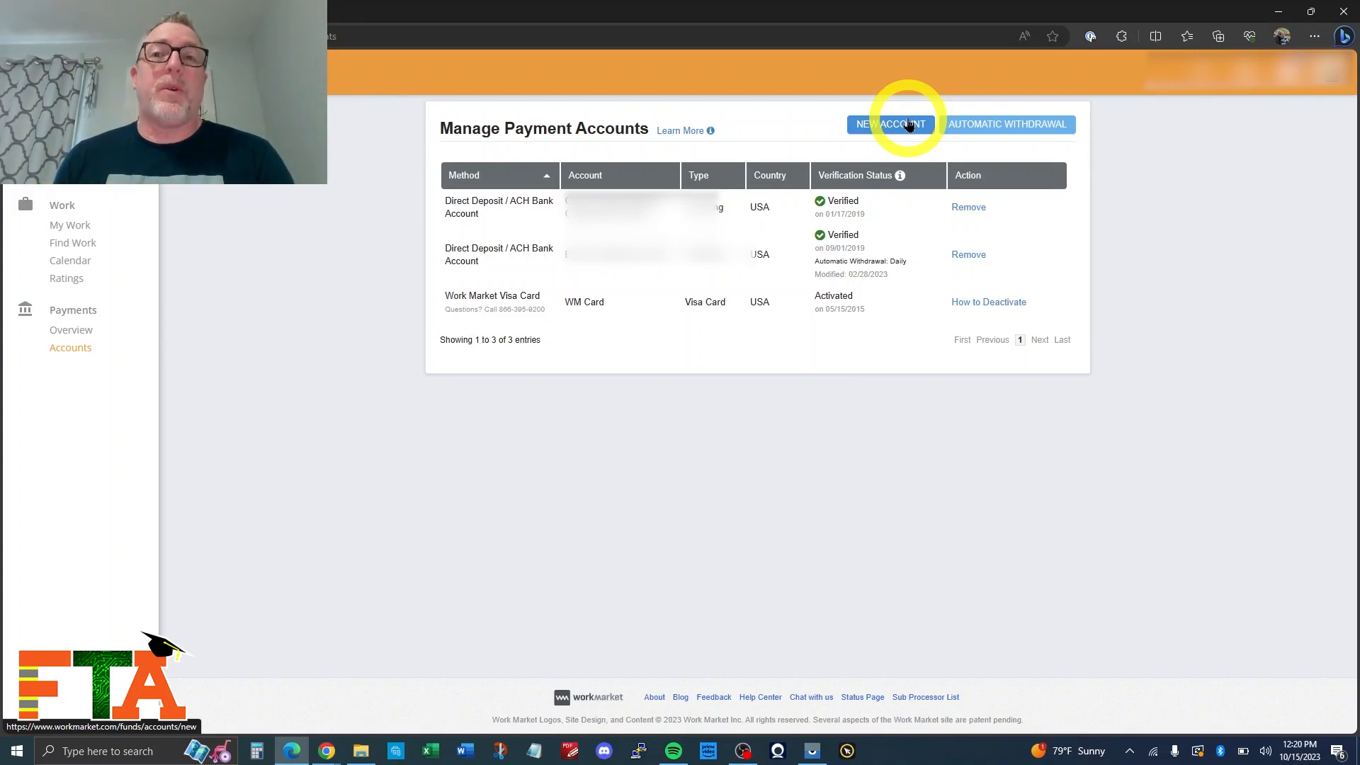
mouse_move(1166, 166)
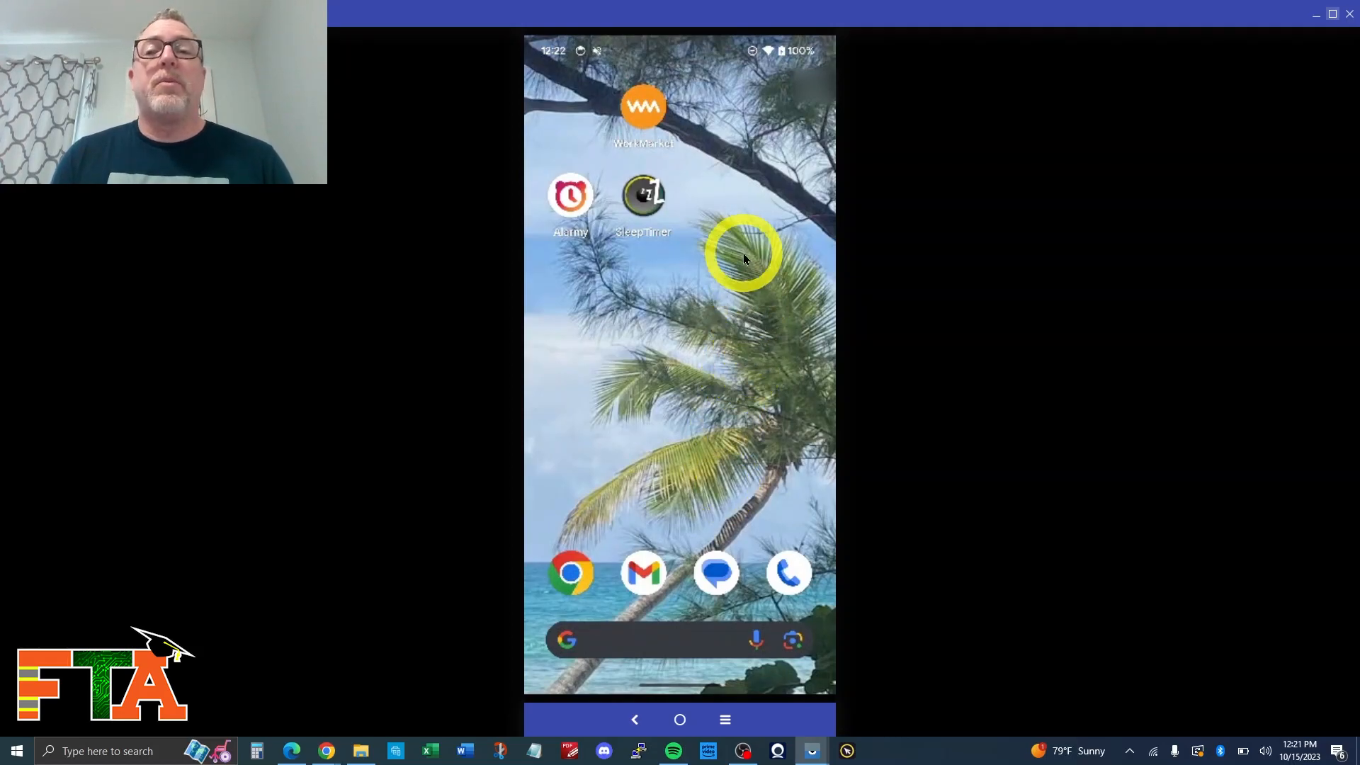
Step: In the app, go from Funds via the Payment Account dropdown to Payment and Tax Info
left_click(642, 105)
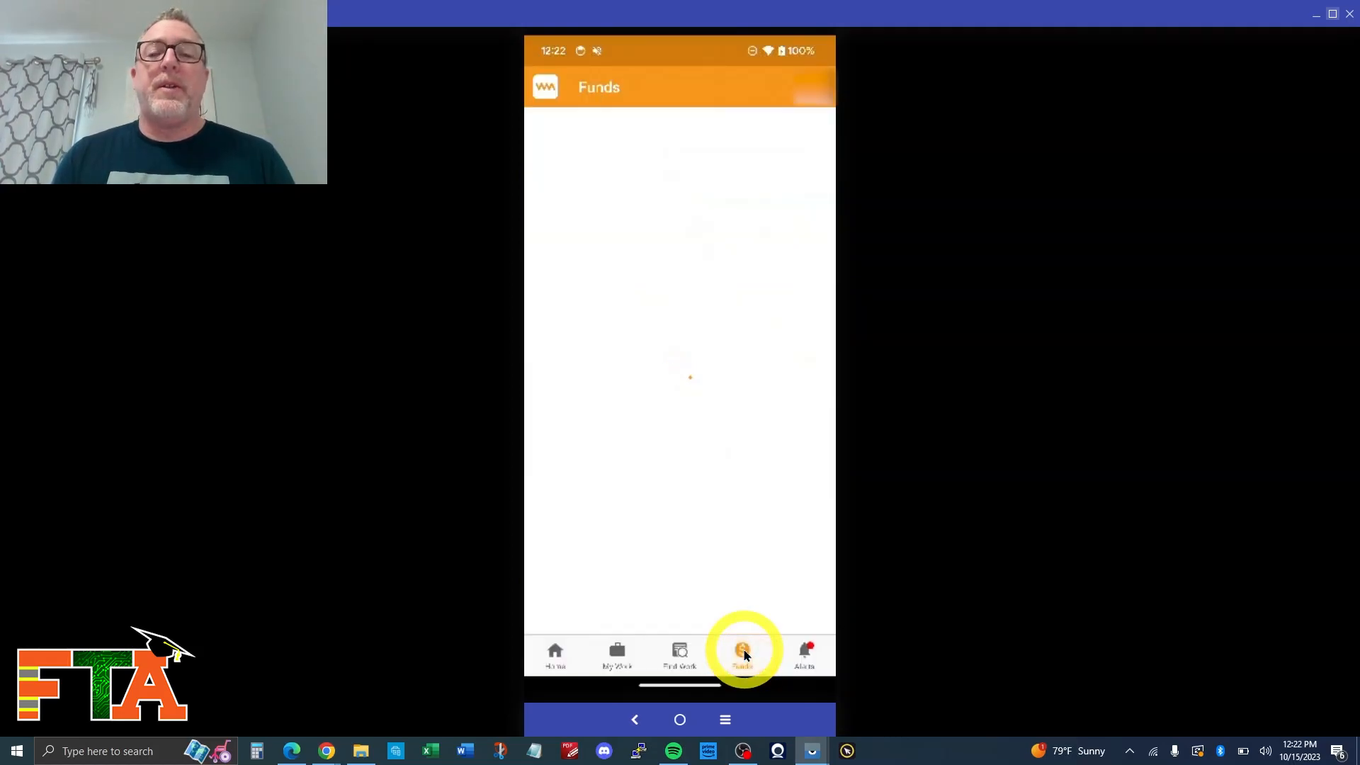
left_click(742, 655)
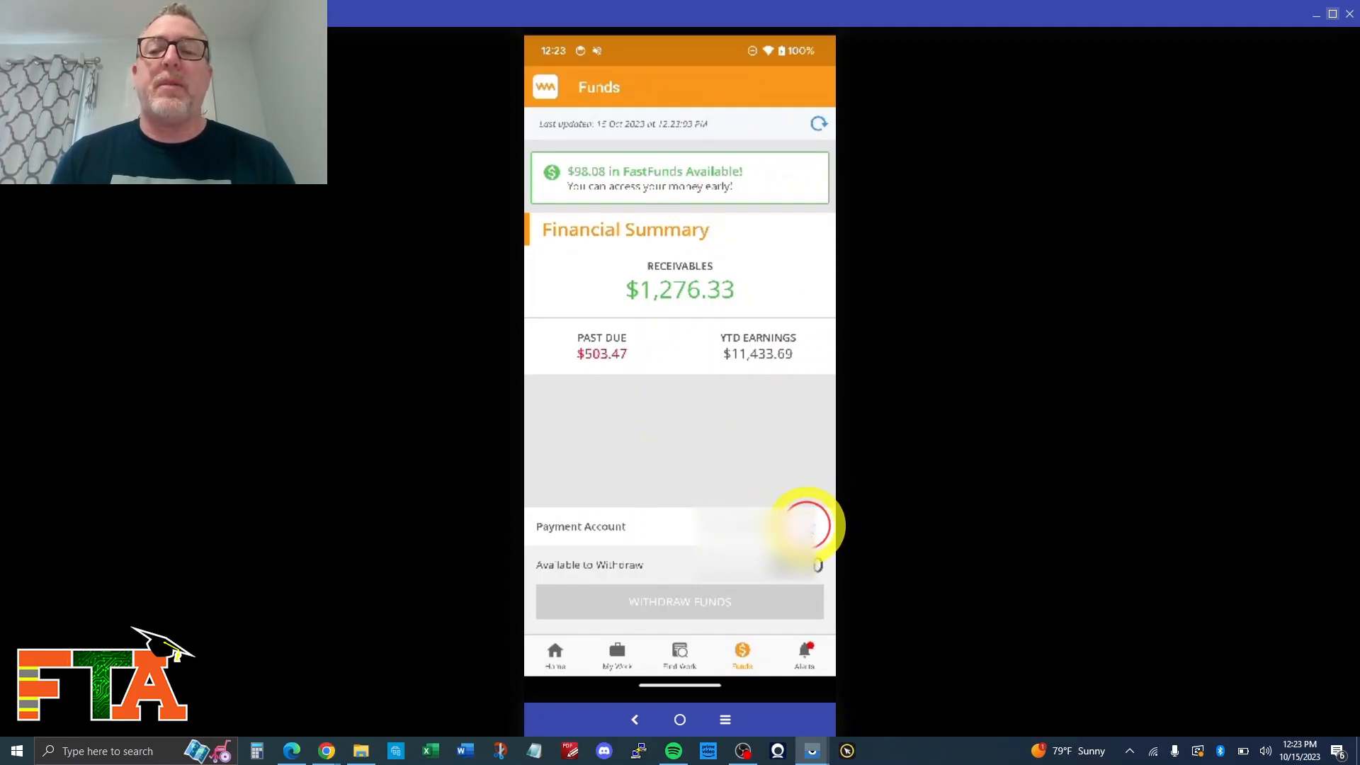
left_click(679, 526)
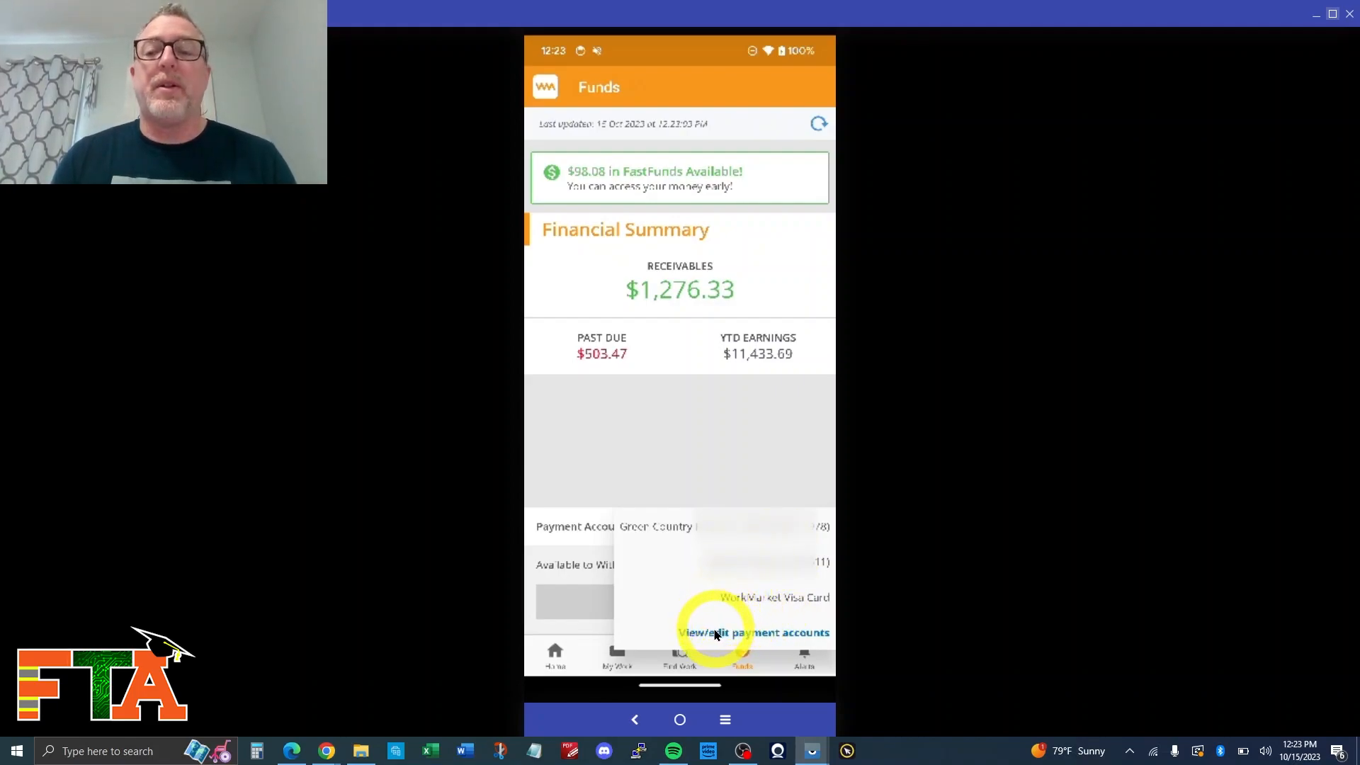
left_click(752, 632)
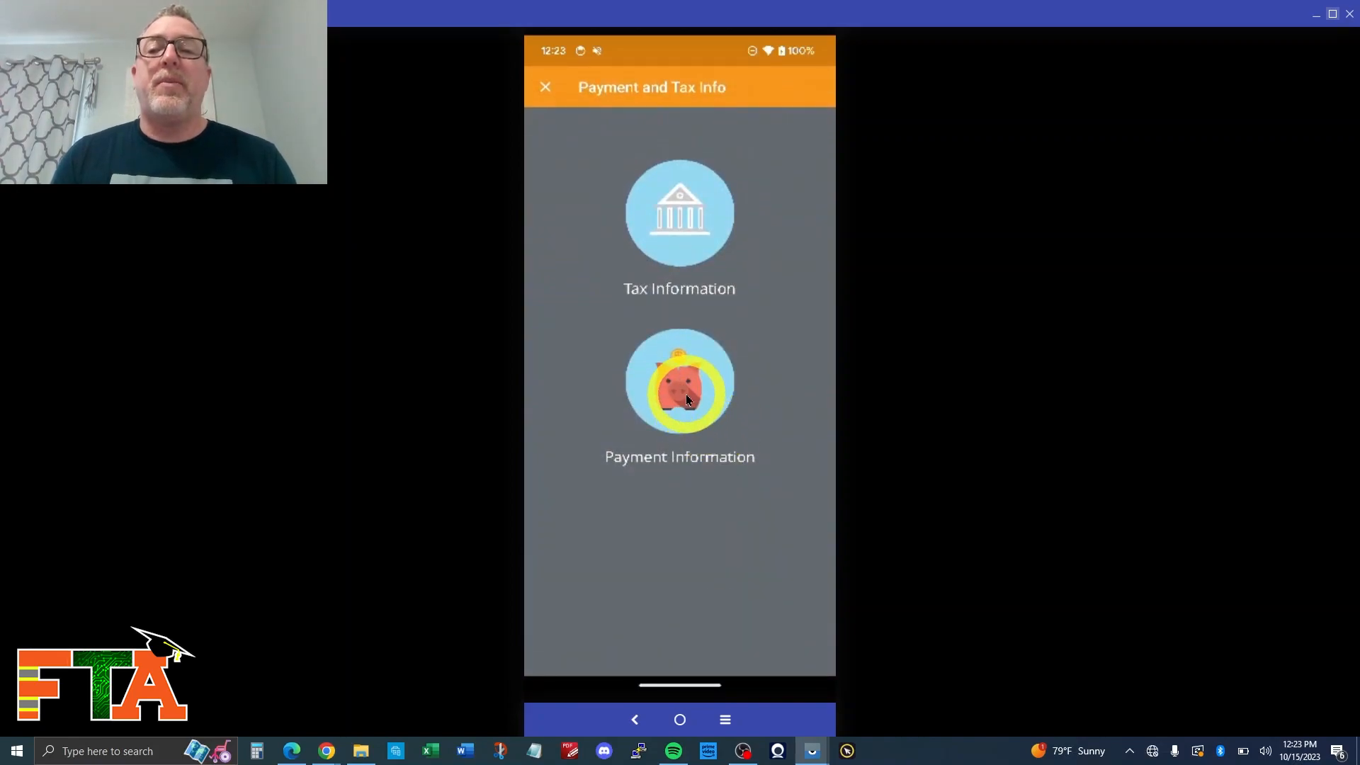
Step: Open Payment Information, view the Automatic Withdrawal editor, and close it unchanged
left_click(680, 382)
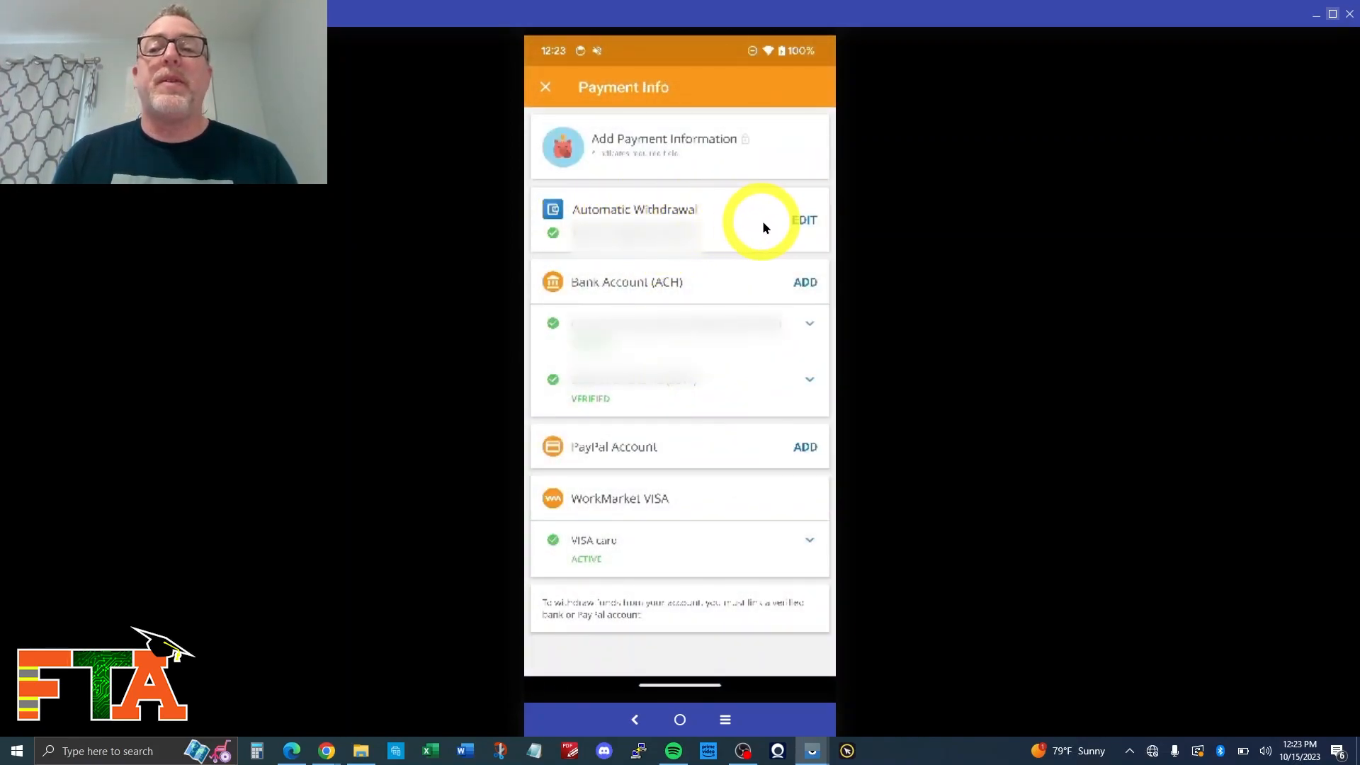
left_click(802, 219)
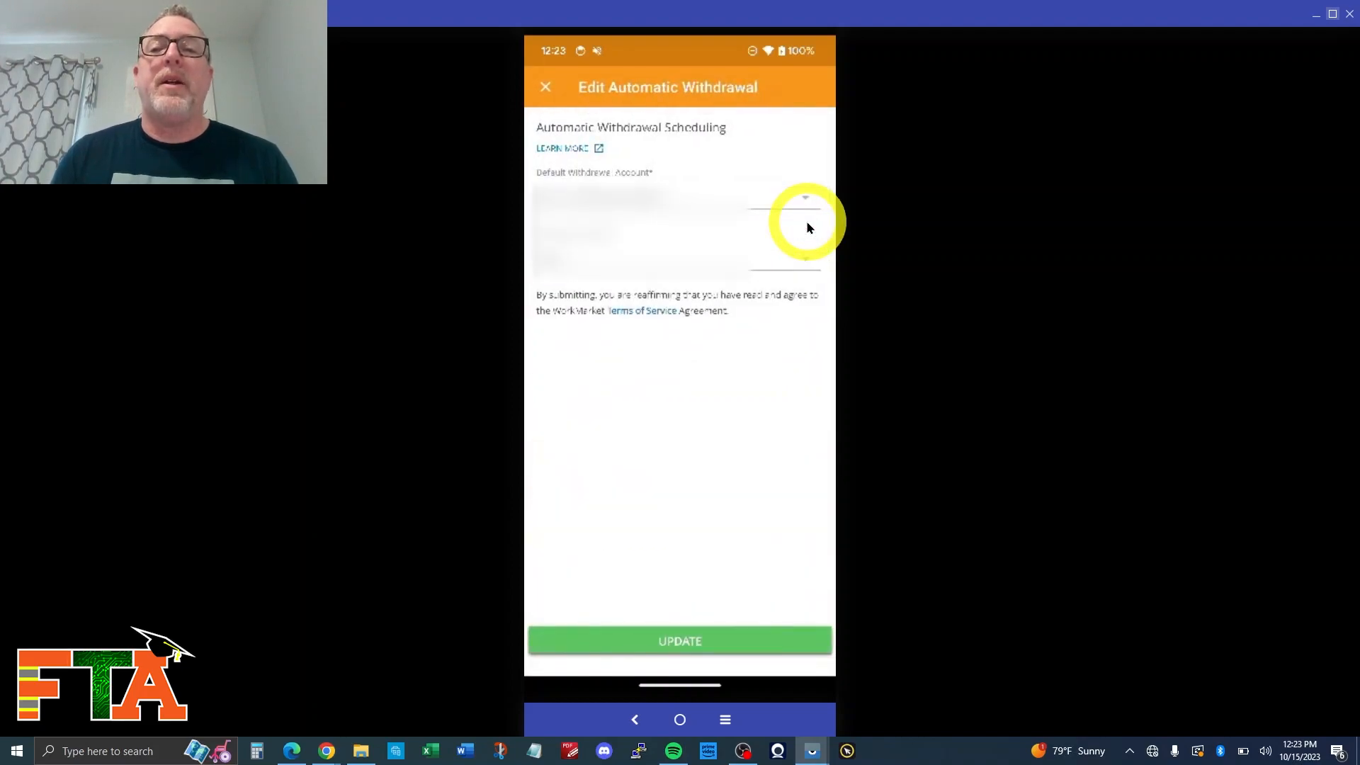
left_click(804, 197)
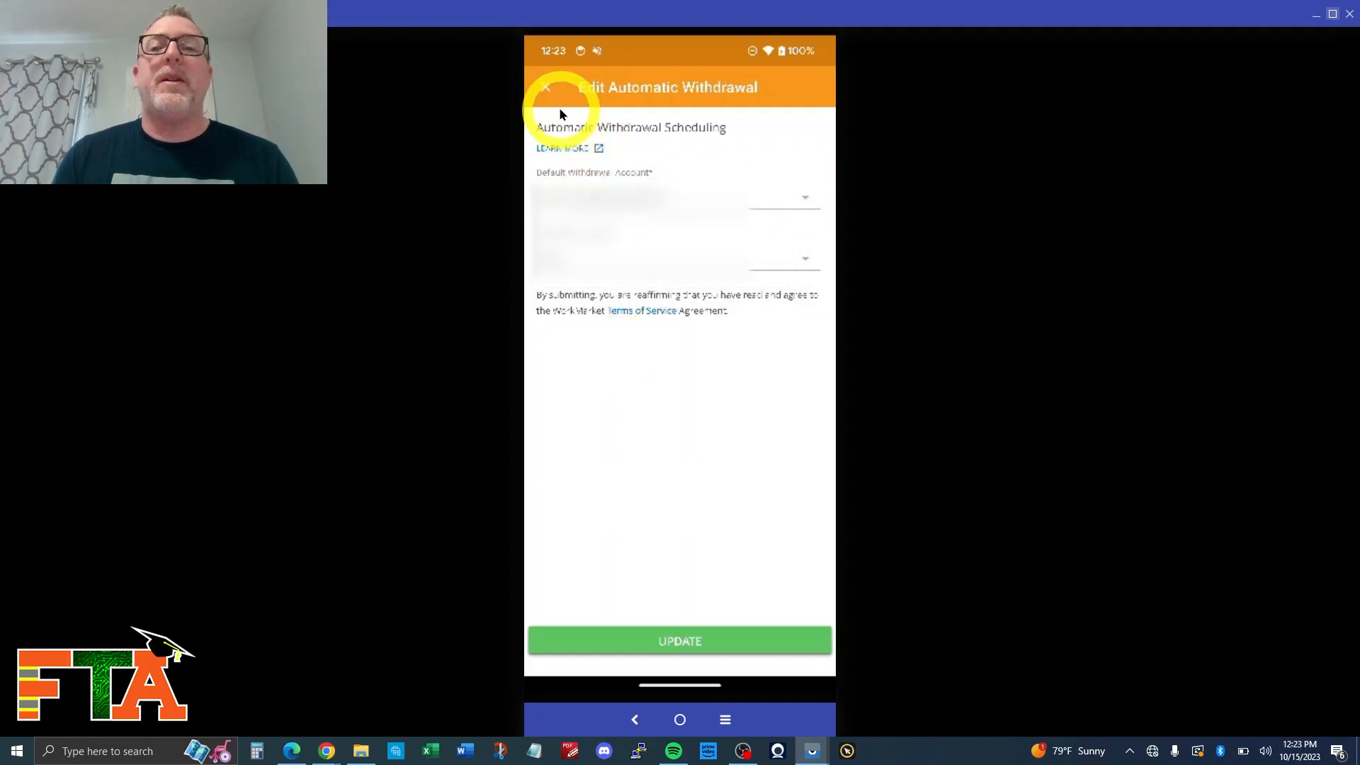
left_click(545, 87)
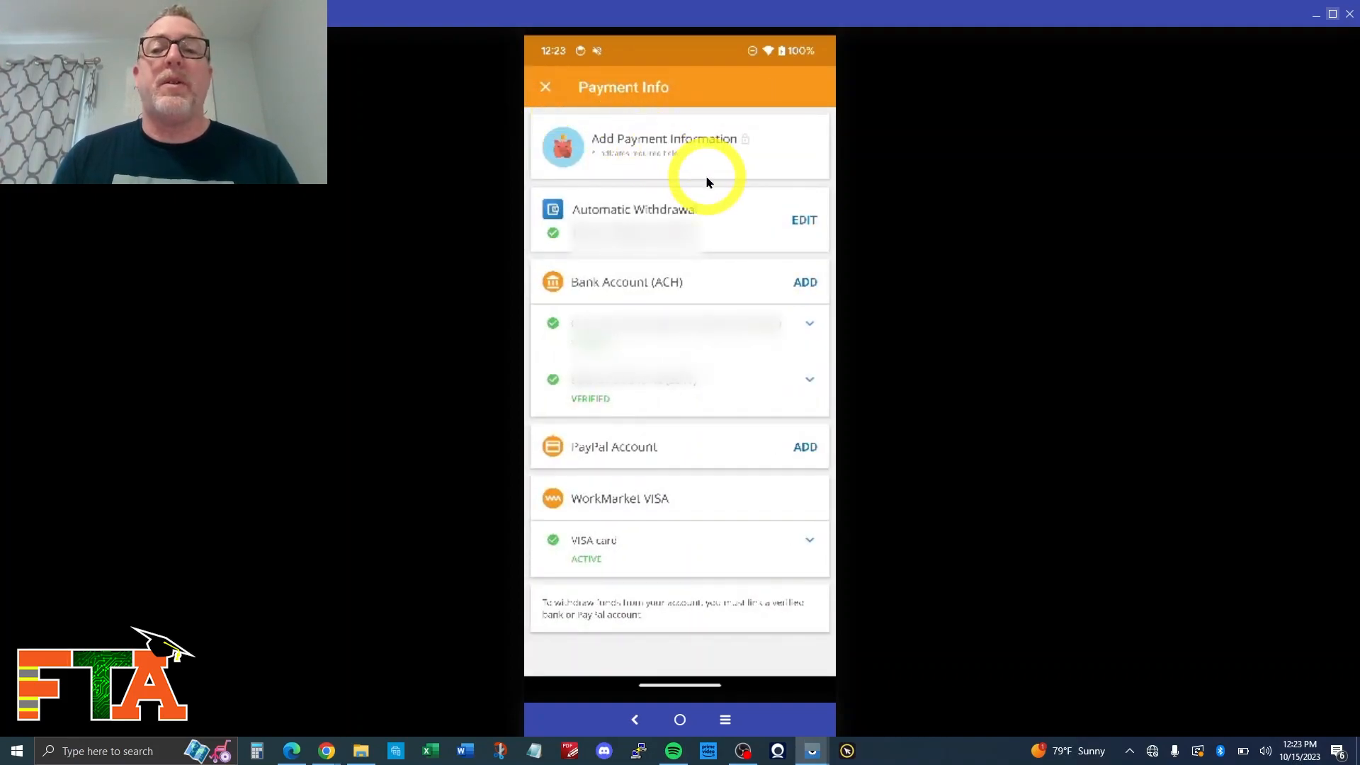
mouse_move(806, 281)
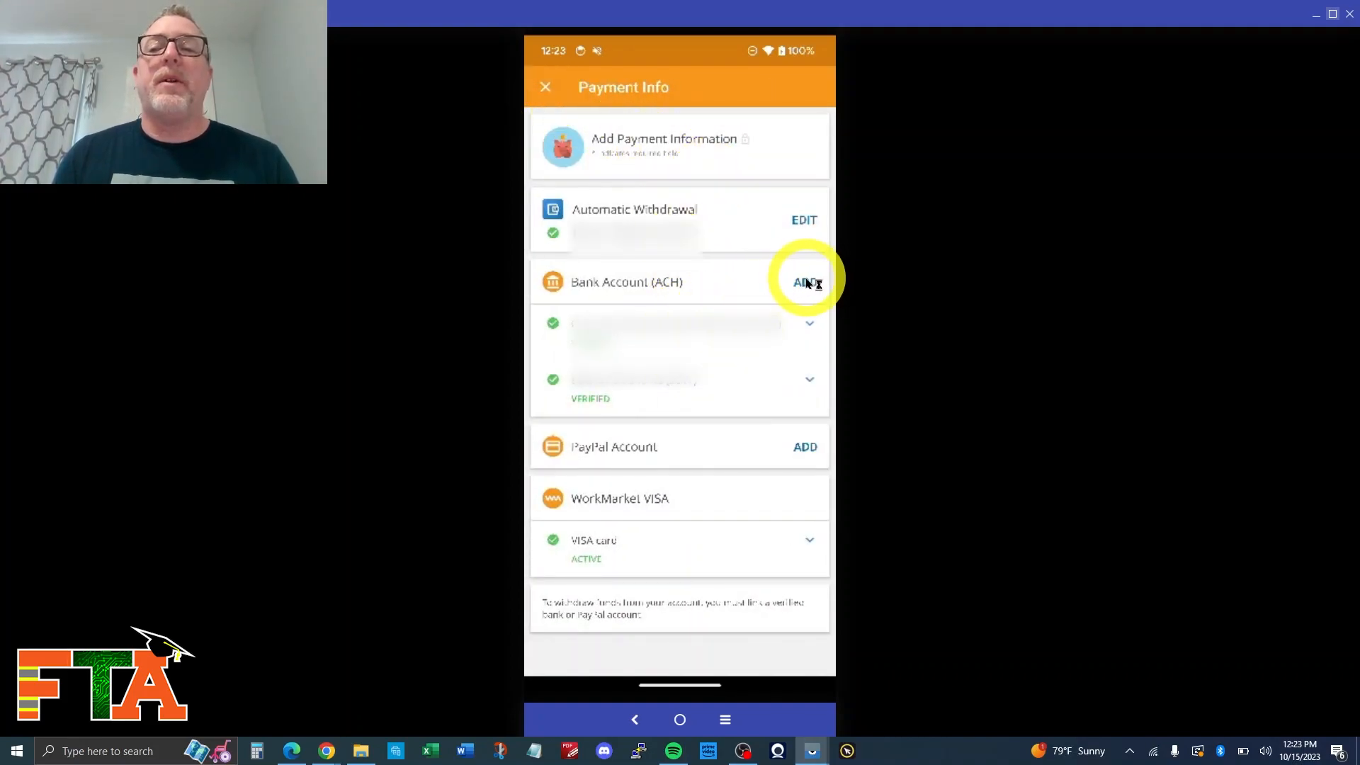
Step: Open and abandon the new Bank Account (ACH) form, then reopen the Automatic Withdrawal schedule
left_click(803, 282)
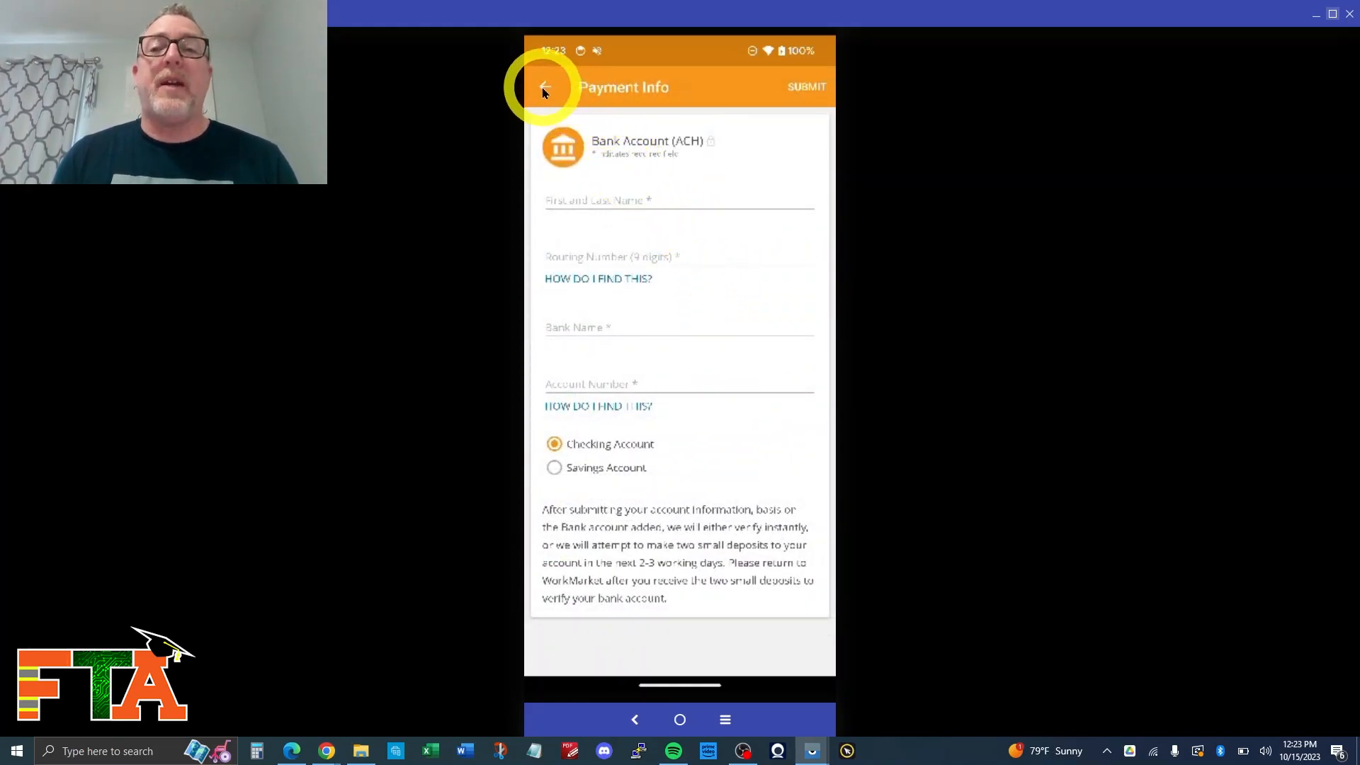
left_click(545, 86)
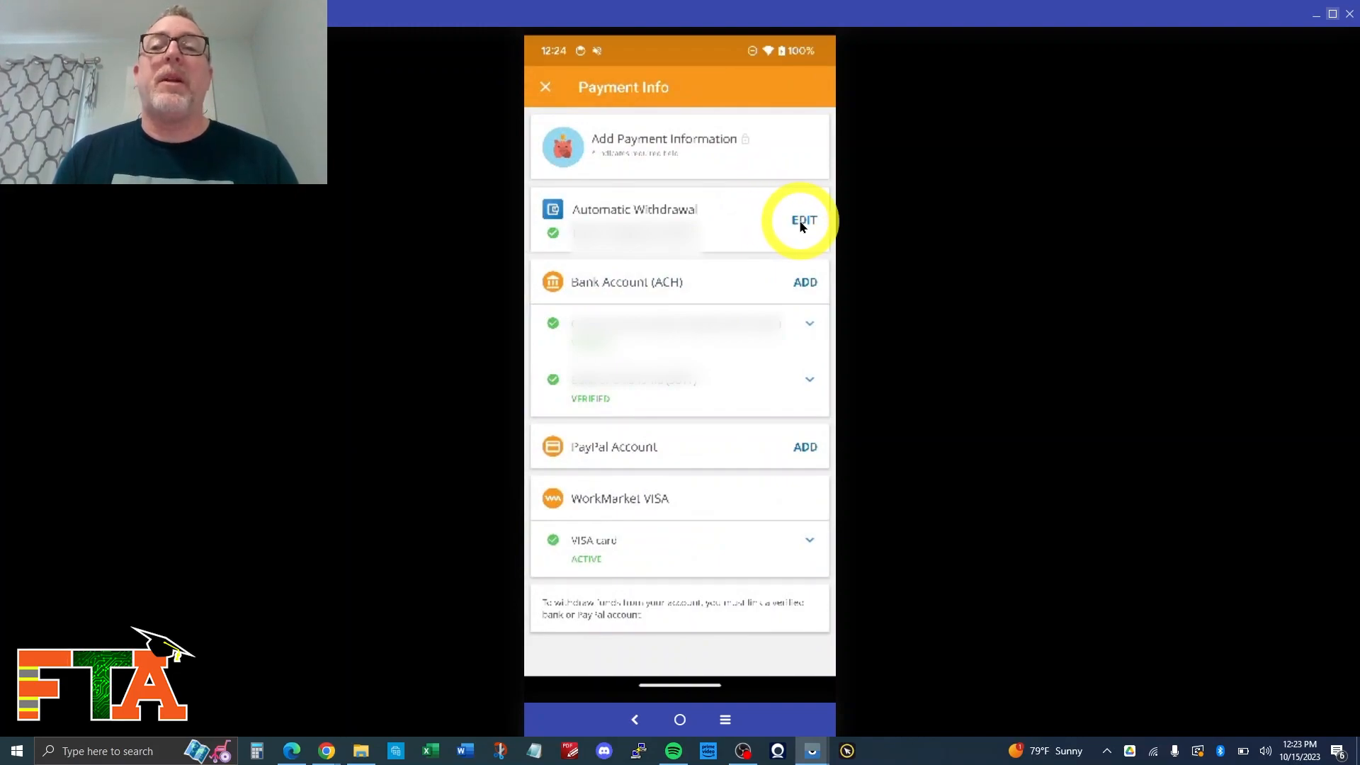
left_click(803, 220)
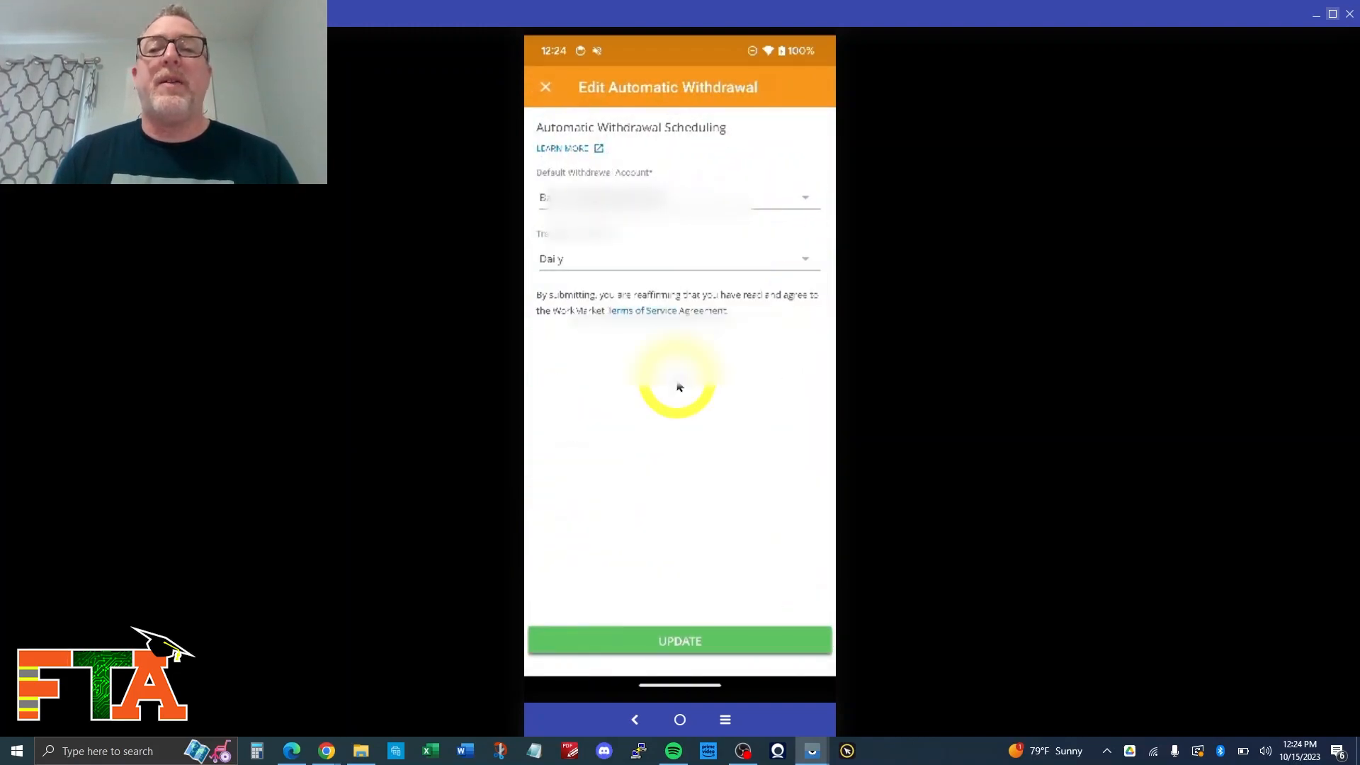
left_click(679, 197)
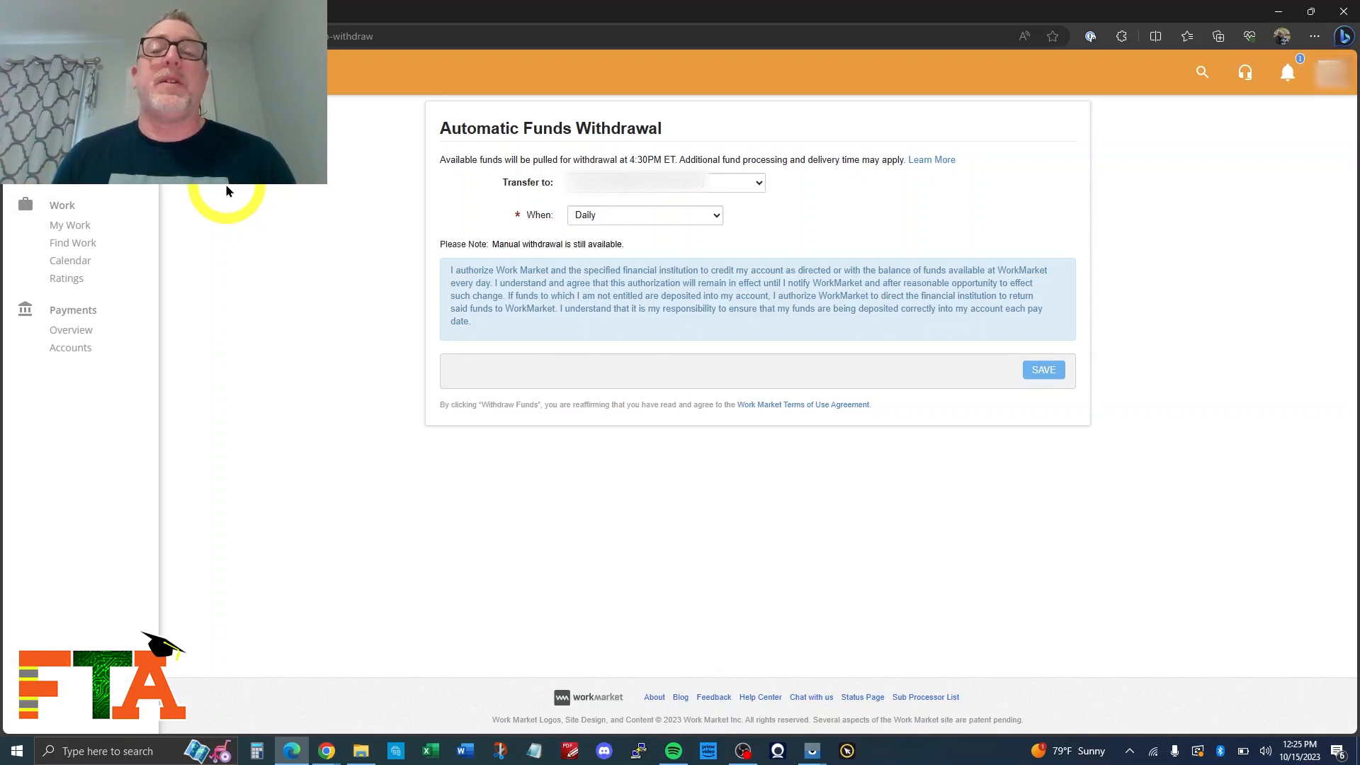
Step: Show the bank account as transfer destination on the desktop Daily withdrawal page
left_click(665, 182)
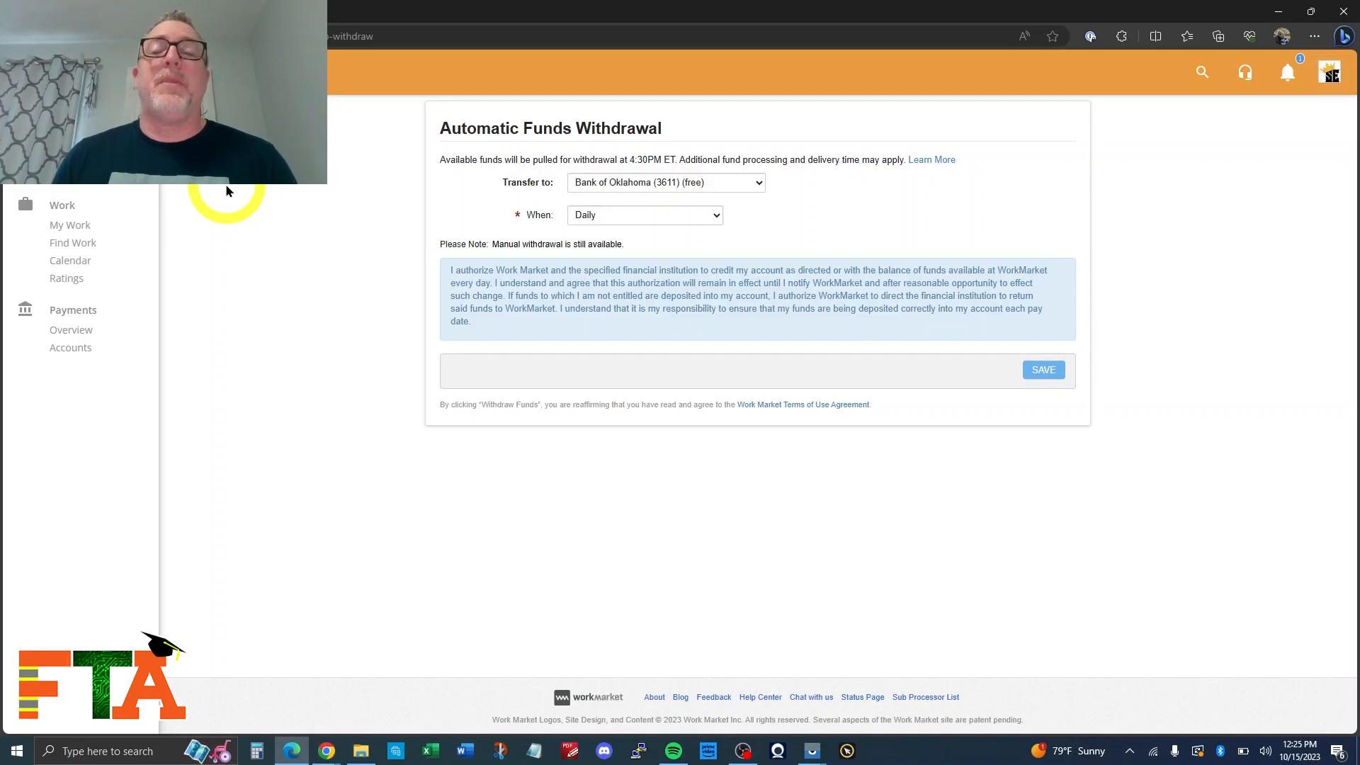